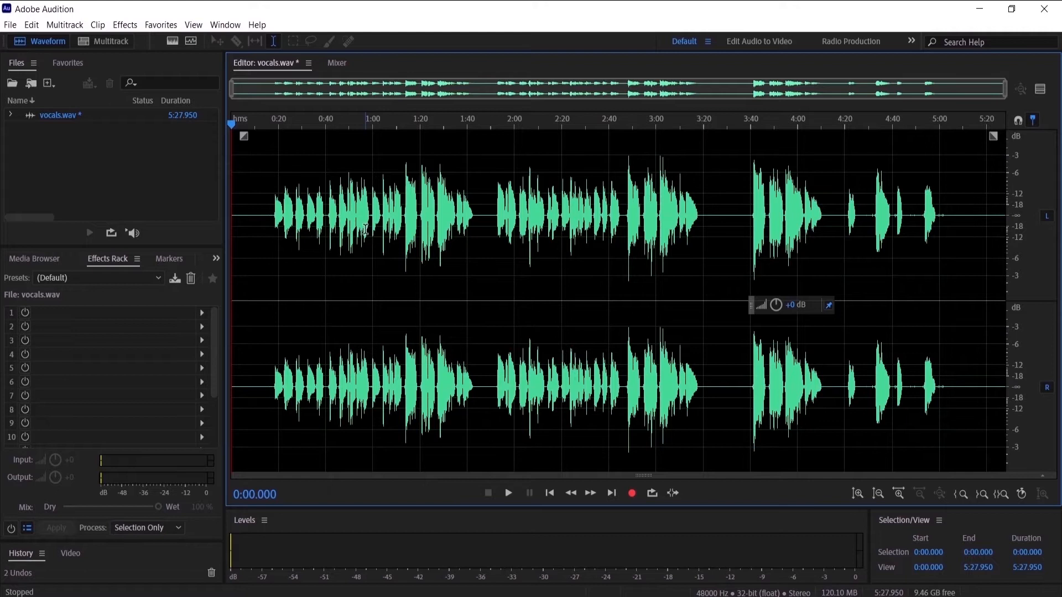
Open Studio Reverb from the Effects > Reverb menu for vocals.wav
{"action": "left_click", "coordinate": [124, 25]}
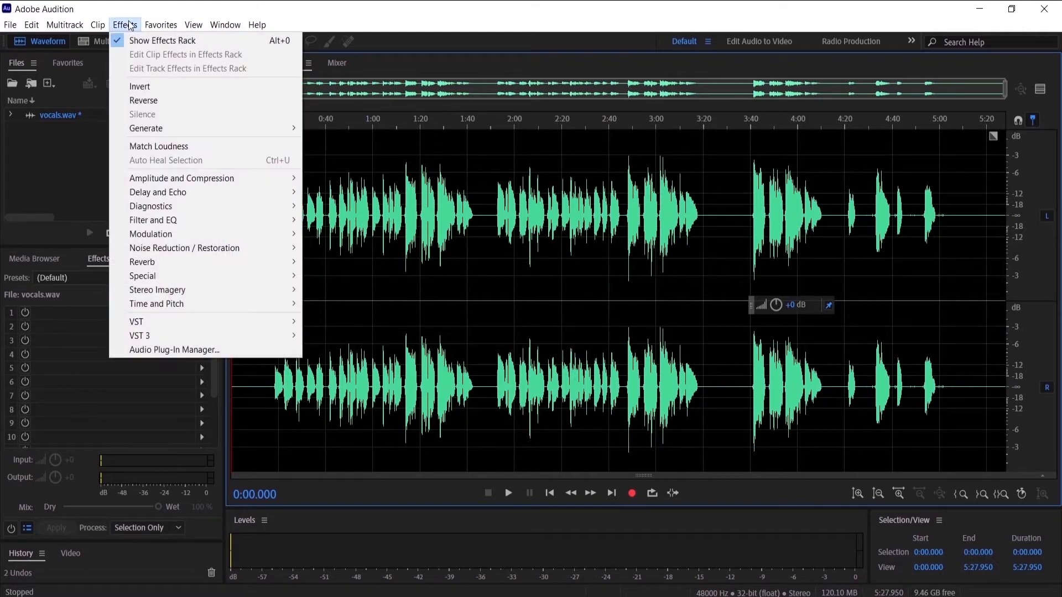
{"action": "mouse_move", "coordinate": [142, 262]}
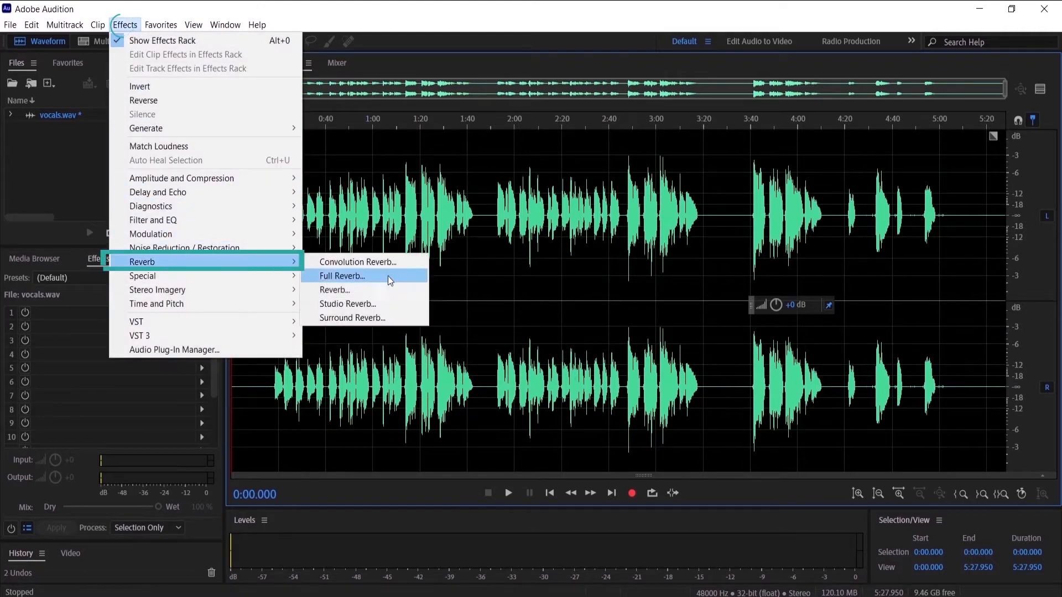
{"action": "left_click", "coordinate": [349, 303]}
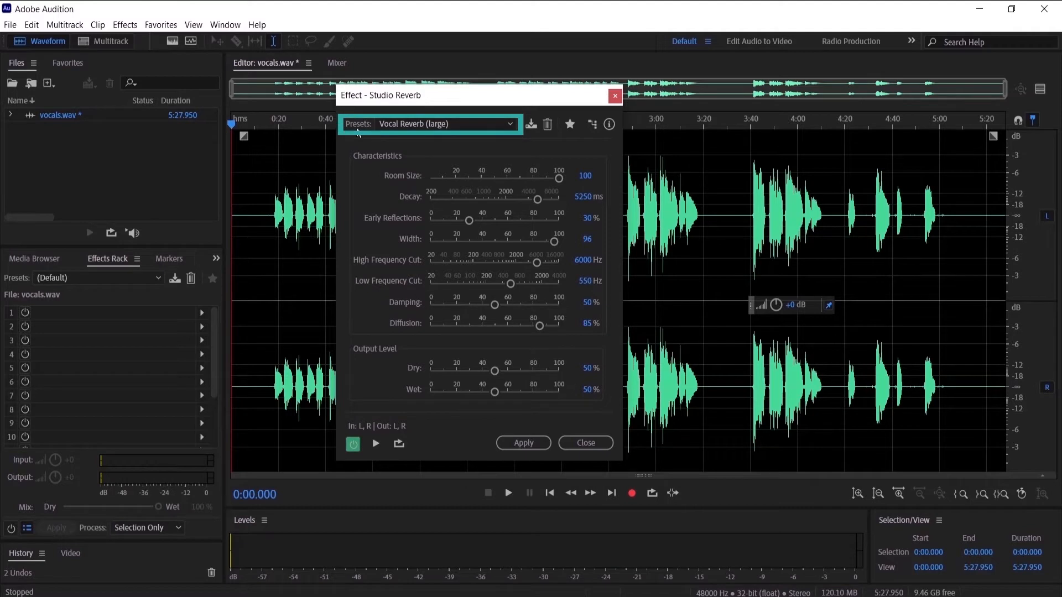
Browse the reverb presets and load Vocal Reverb (medium)
{"action": "left_click", "coordinate": [443, 124]}
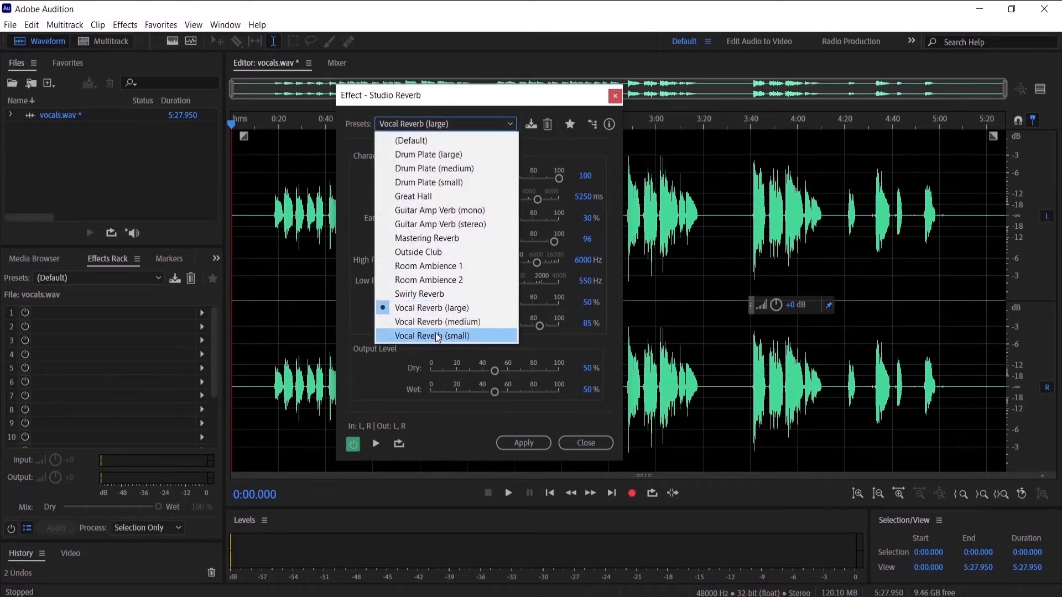
{"action": "mouse_move", "coordinate": [420, 310]}
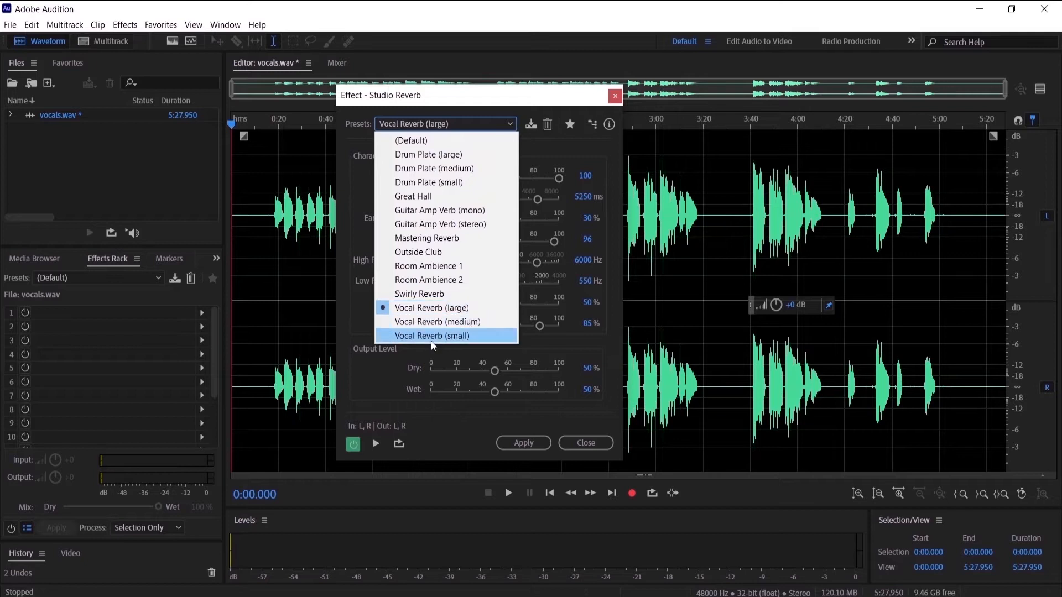
{"action": "mouse_move", "coordinate": [428, 211]}
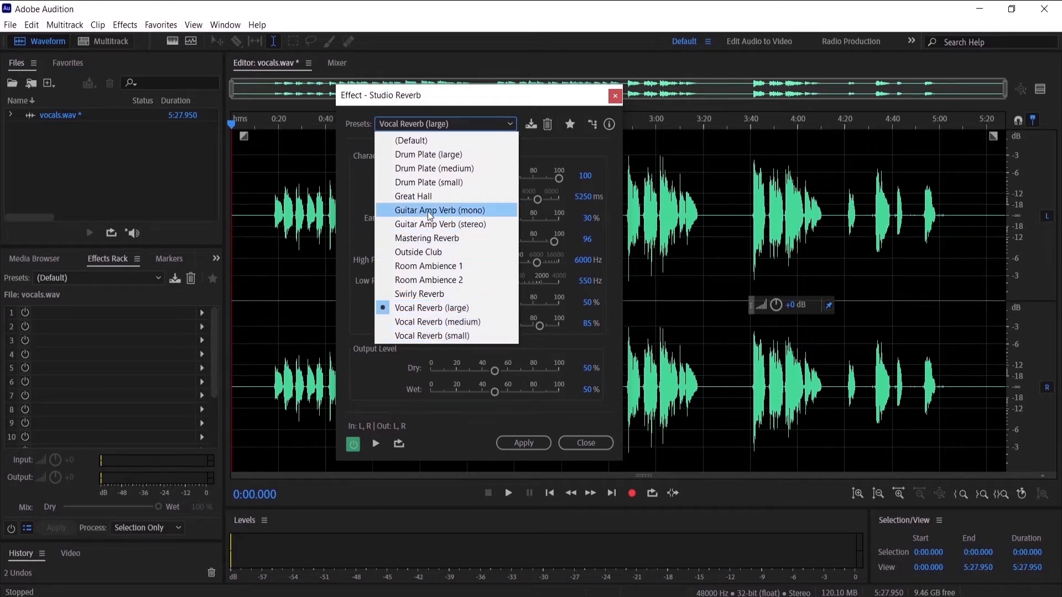
{"action": "mouse_move", "coordinate": [427, 265]}
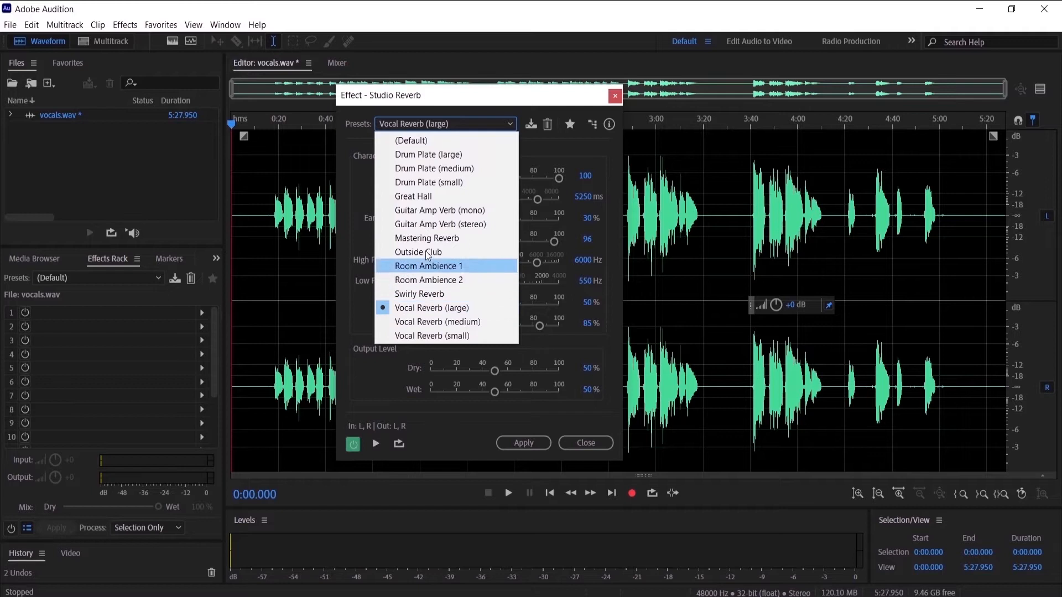
{"action": "mouse_move", "coordinate": [425, 298]}
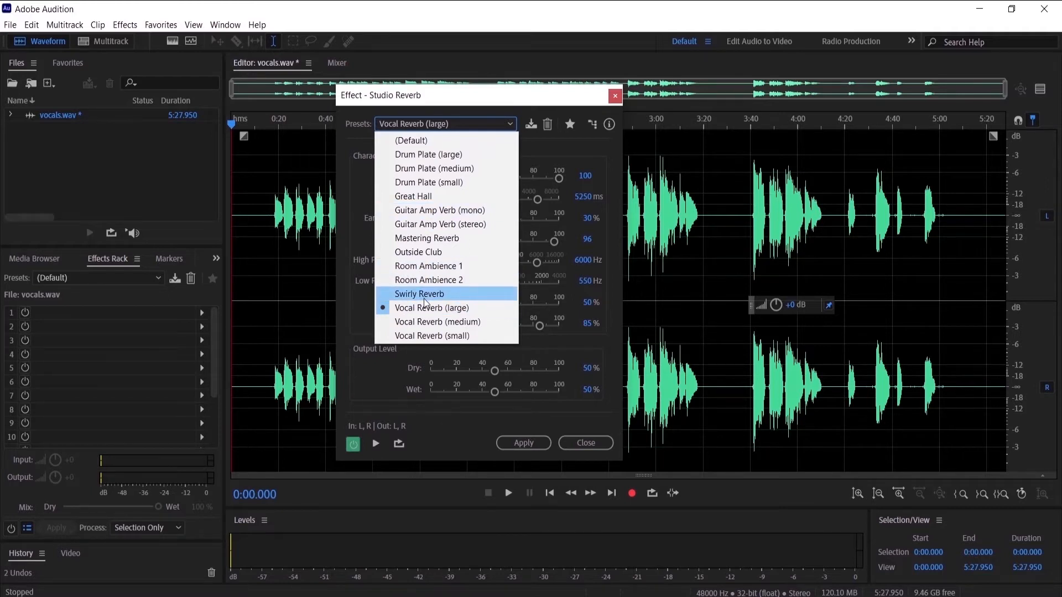
{"action": "mouse_move", "coordinate": [437, 311]}
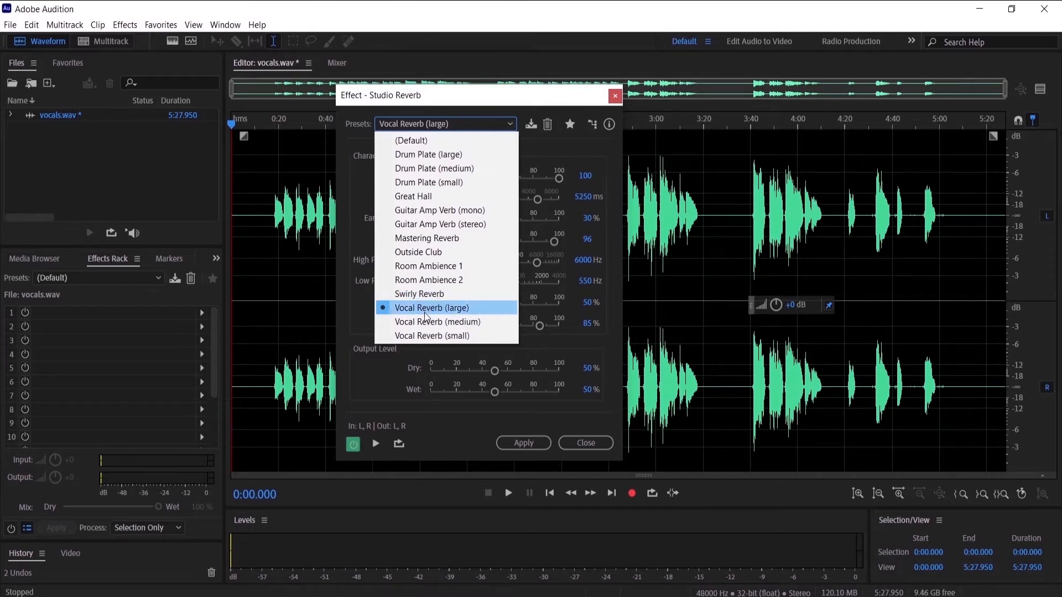
{"action": "mouse_move", "coordinate": [437, 322]}
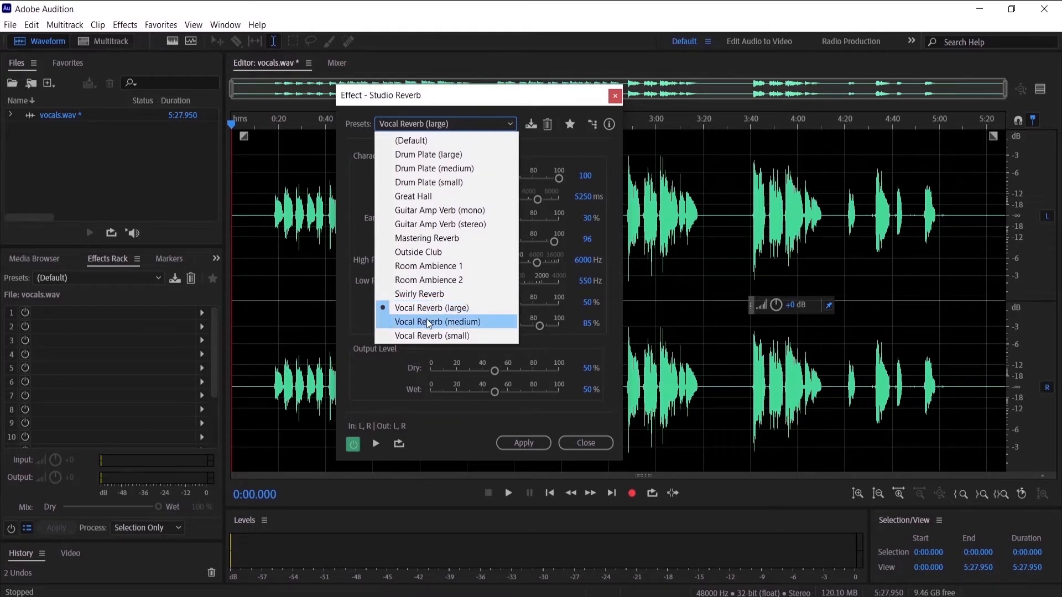
{"action": "left_click", "coordinate": [432, 308]}
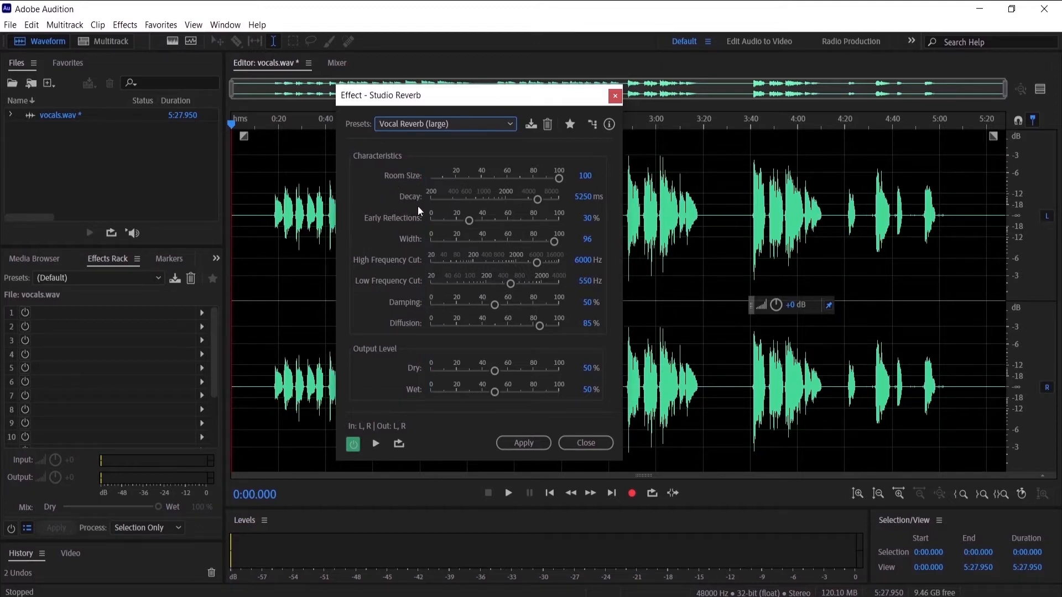
{"action": "mouse_move", "coordinate": [352, 323]}
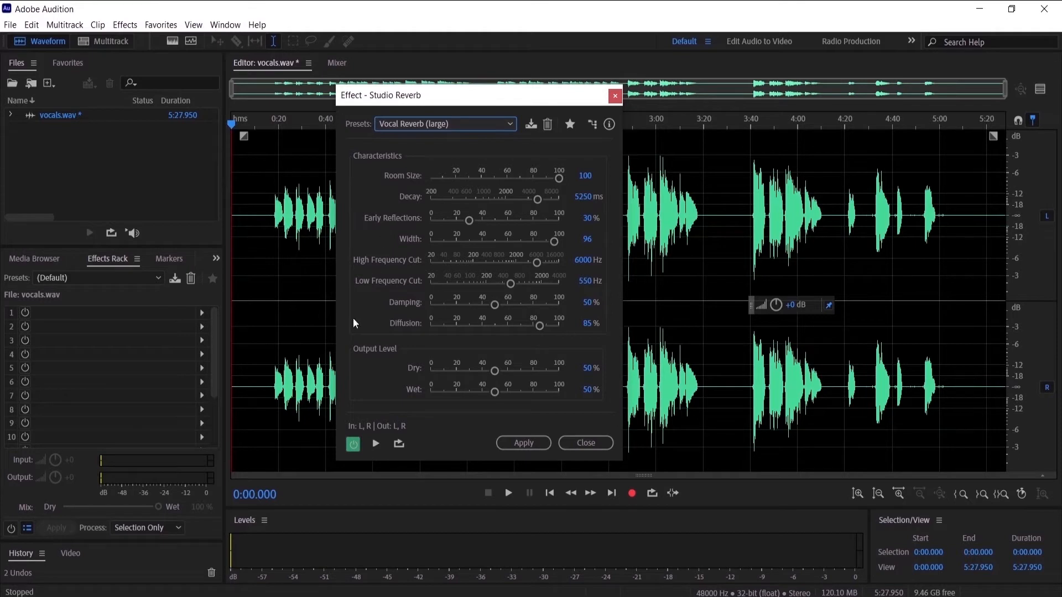
{"action": "mouse_move", "coordinate": [404, 316]}
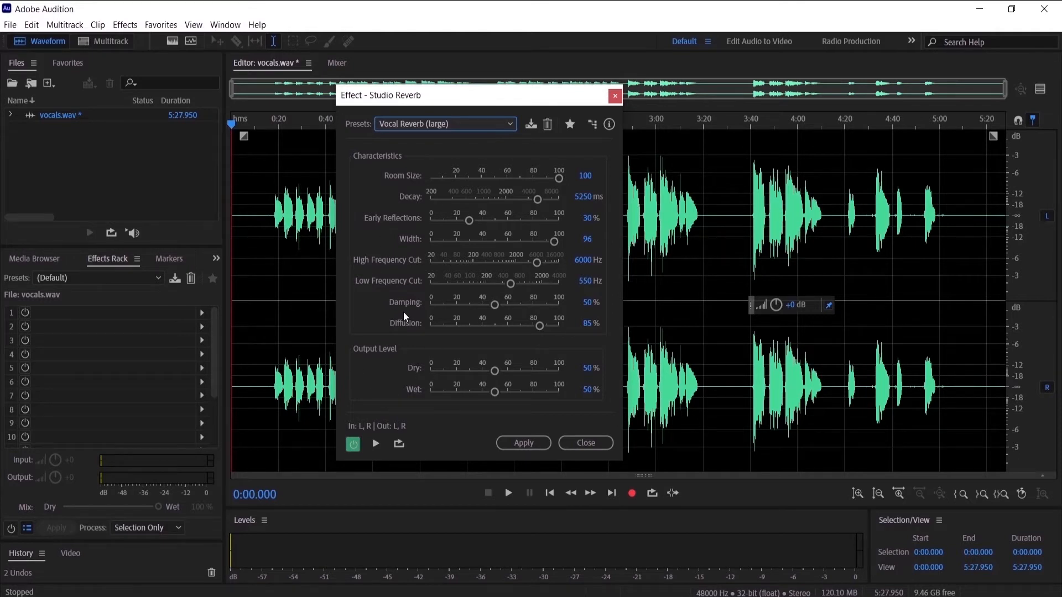
{"action": "mouse_move", "coordinate": [400, 317]}
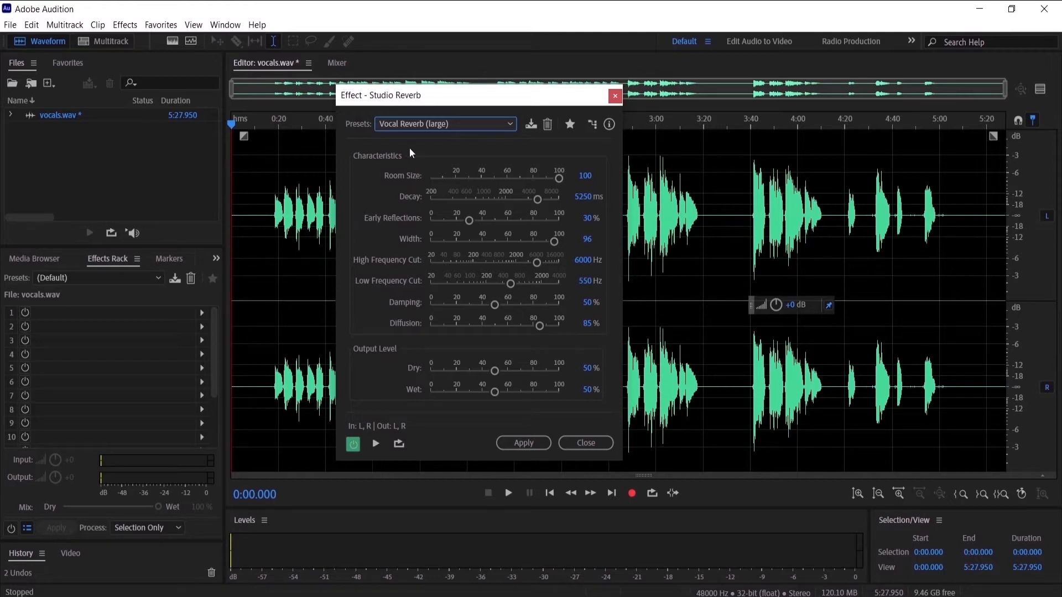
{"action": "left_click", "coordinate": [444, 124]}
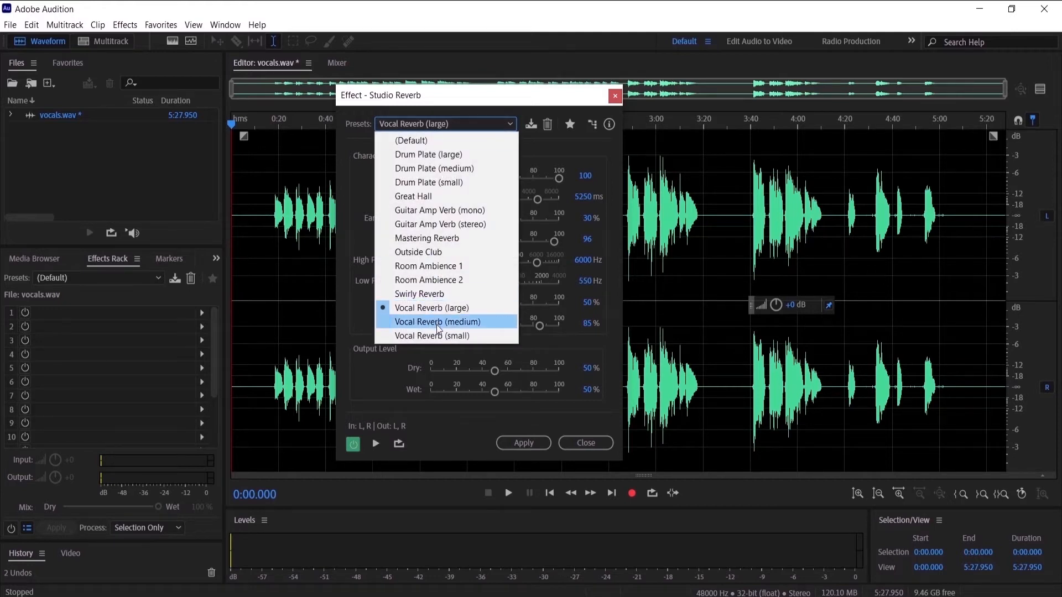
{"action": "left_click", "coordinate": [438, 321]}
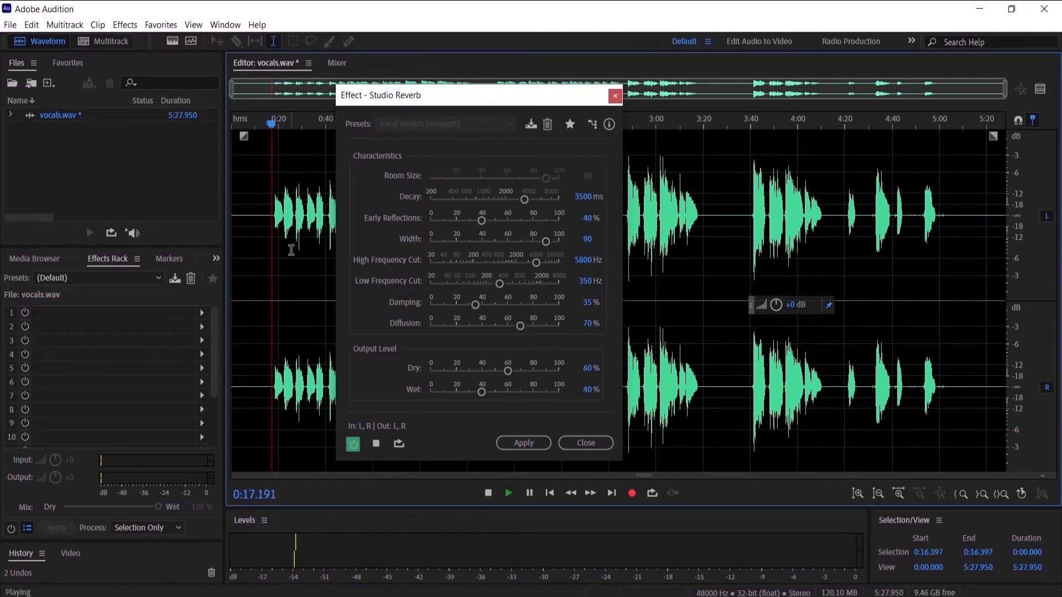
{"action": "key", "text": "space"}
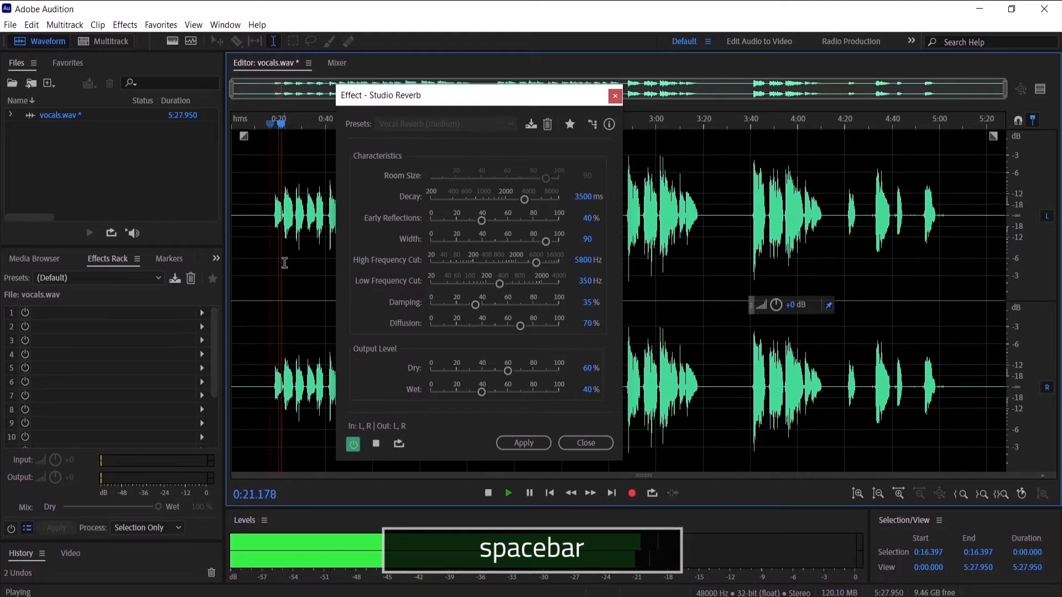
{"action": "key", "text": "space"}
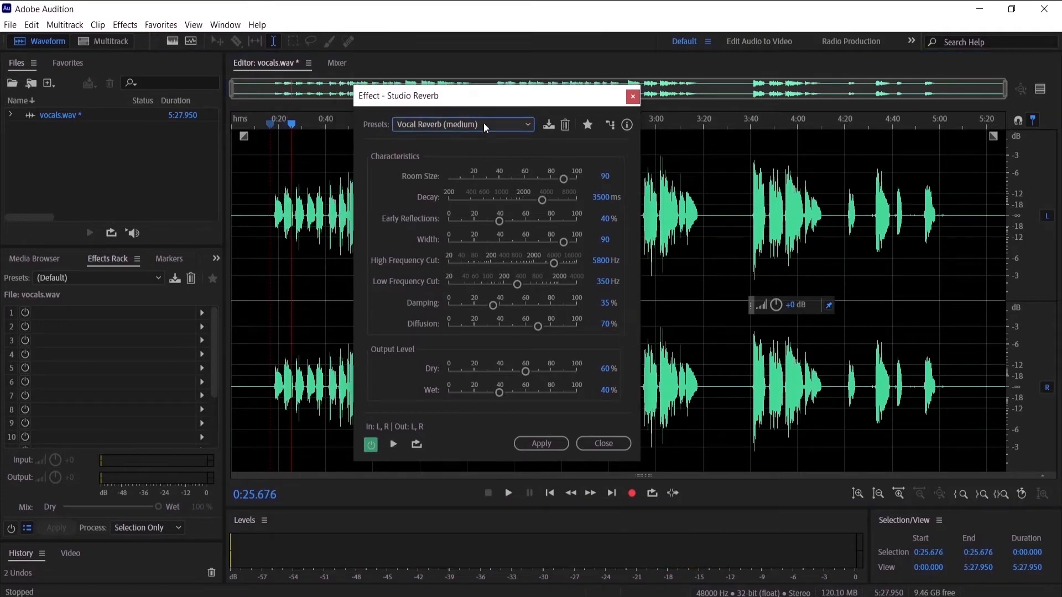
Load the (Default) preset and drag Room Size down to 1
{"action": "left_click", "coordinate": [462, 124]}
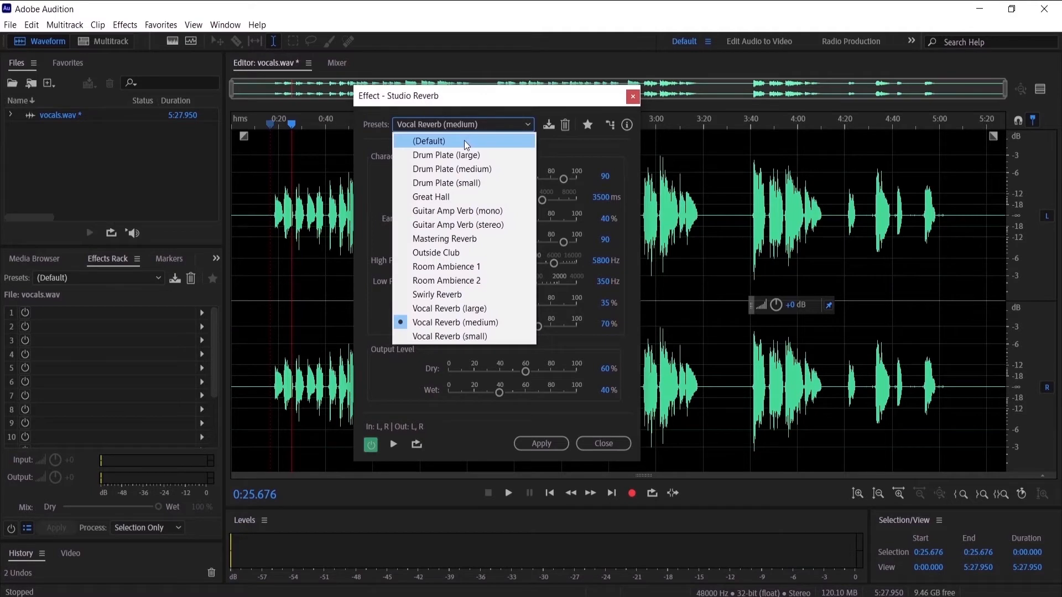
{"action": "left_click", "coordinate": [429, 142]}
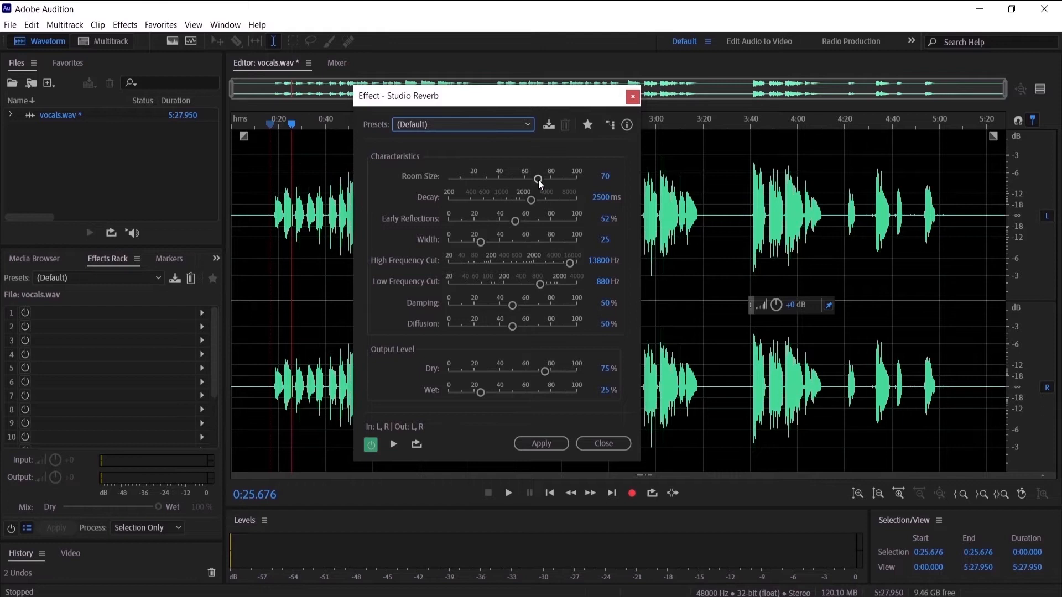
{"action": "left_click_drag", "start_coordinate": [538, 179], "coordinate": [534, 179]}
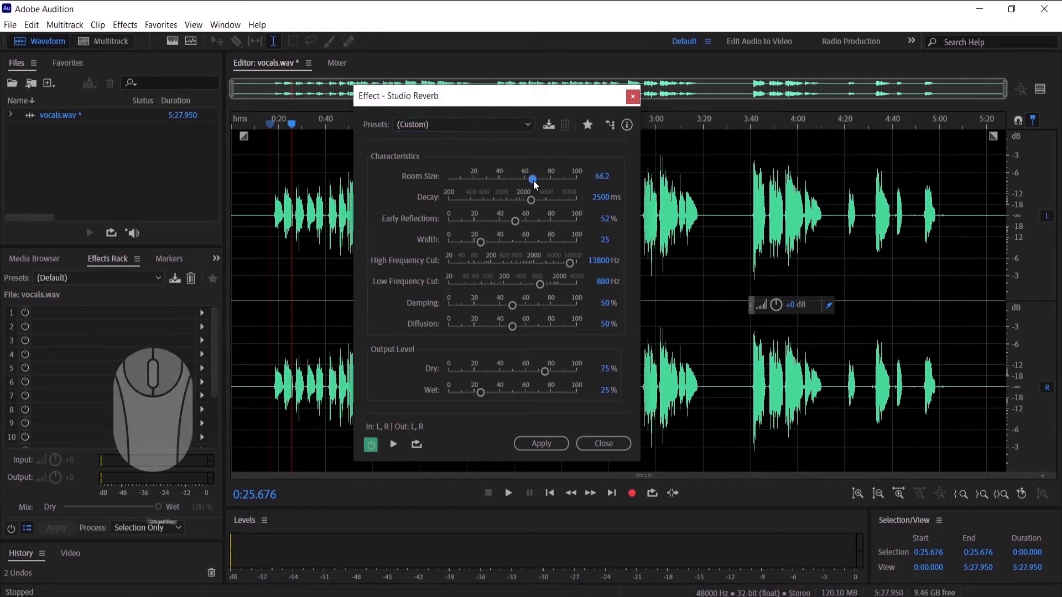
{"action": "left_click_drag", "start_coordinate": [531, 179], "coordinate": [448, 178]}
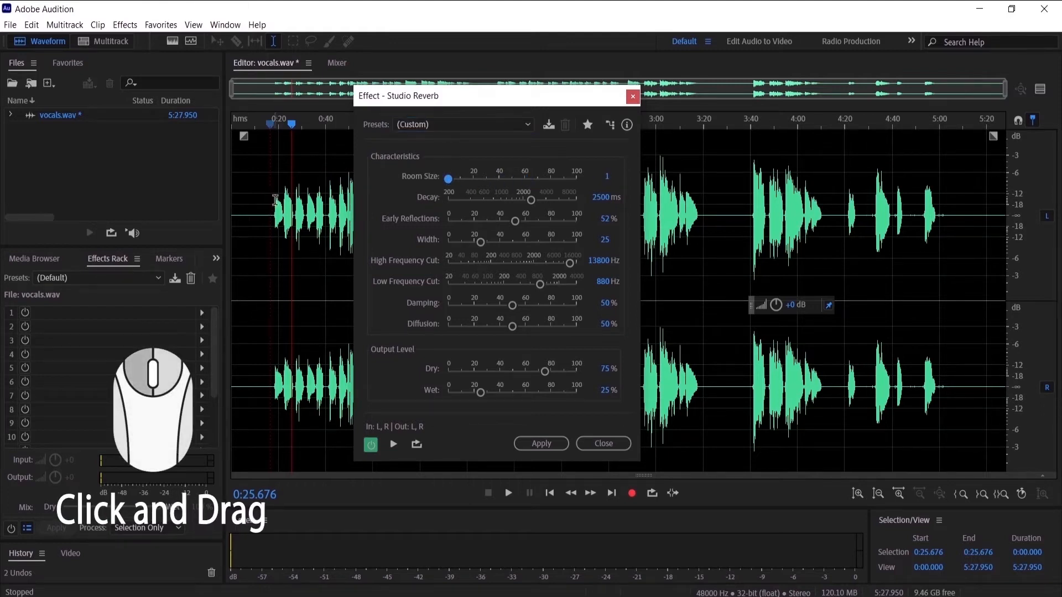
{"action": "left_click", "coordinate": [507, 492]}
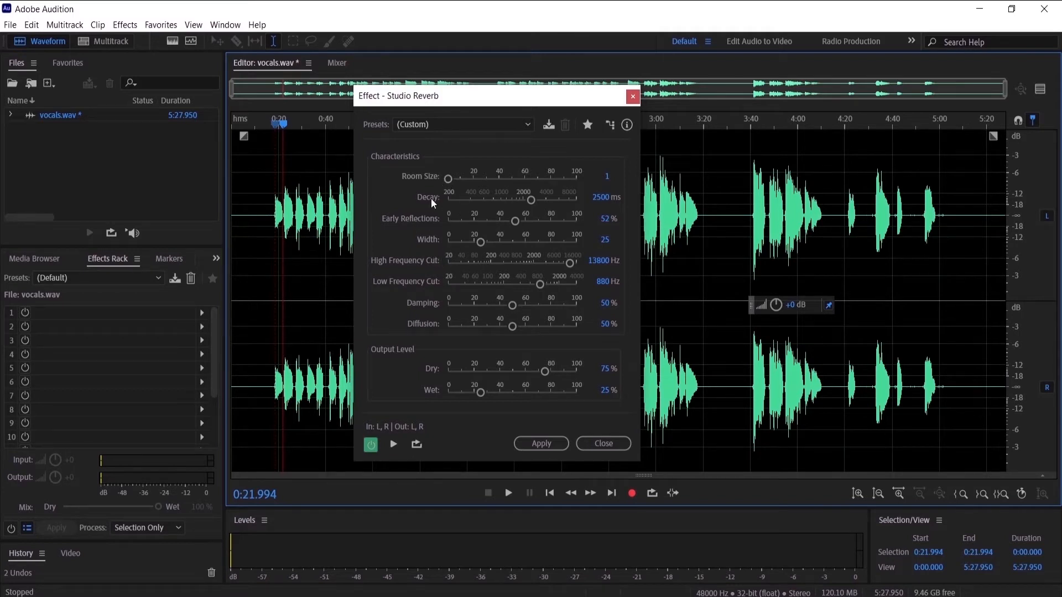
Audition decay by dragging, then enter a Decay of 4000 ms
{"action": "left_click", "coordinate": [511, 197]}
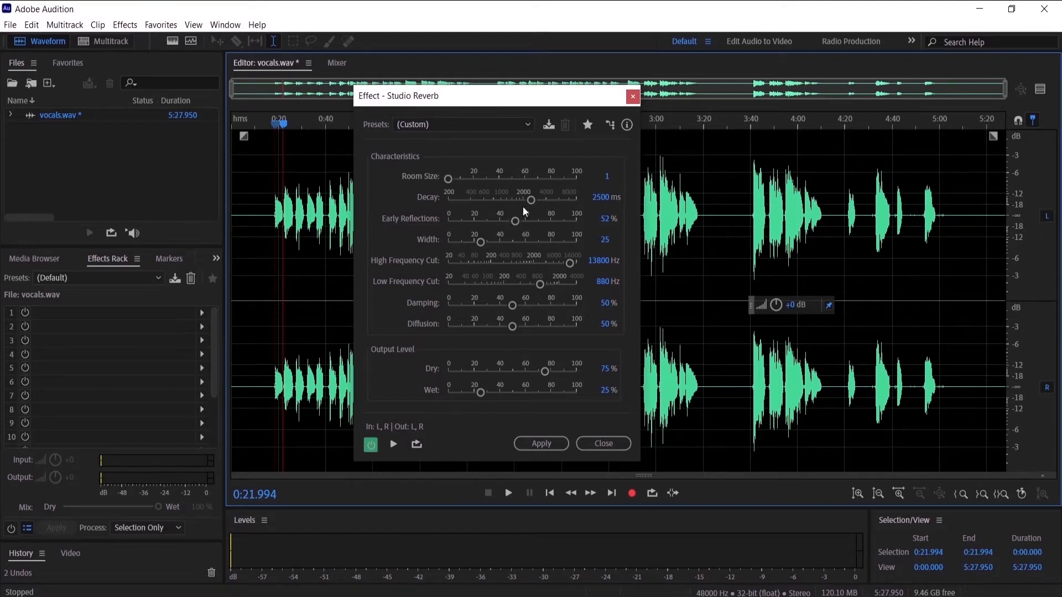
{"action": "left_click_drag", "start_coordinate": [531, 200], "coordinate": [576, 200]}
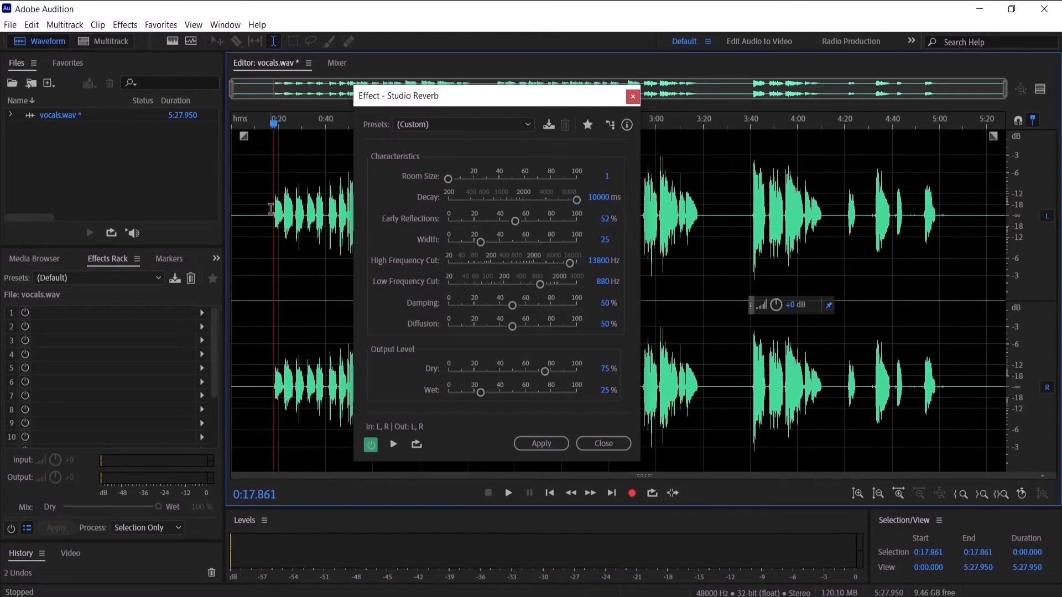
{"action": "left_click", "coordinate": [393, 444]}
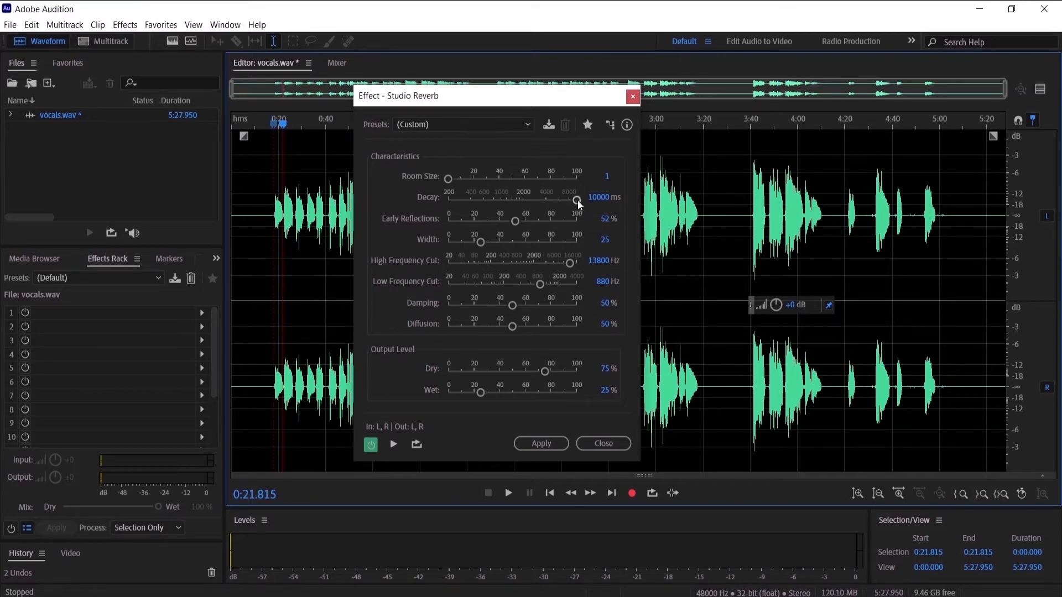
{"action": "left_click_drag", "start_coordinate": [579, 203], "coordinate": [545, 202]}
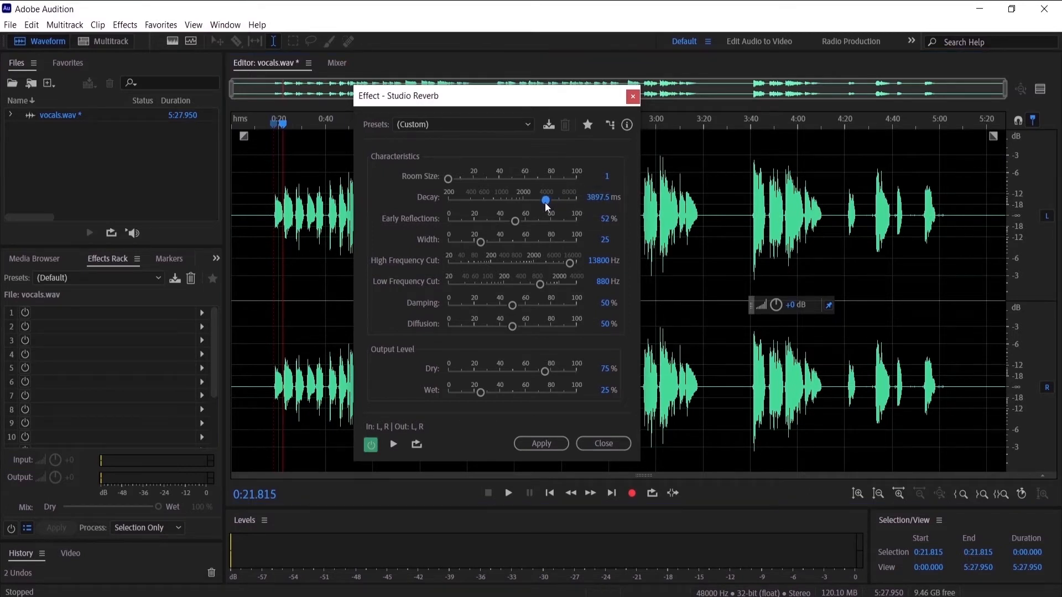
{"action": "left_click_drag", "start_coordinate": [546, 201], "coordinate": [548, 201]}
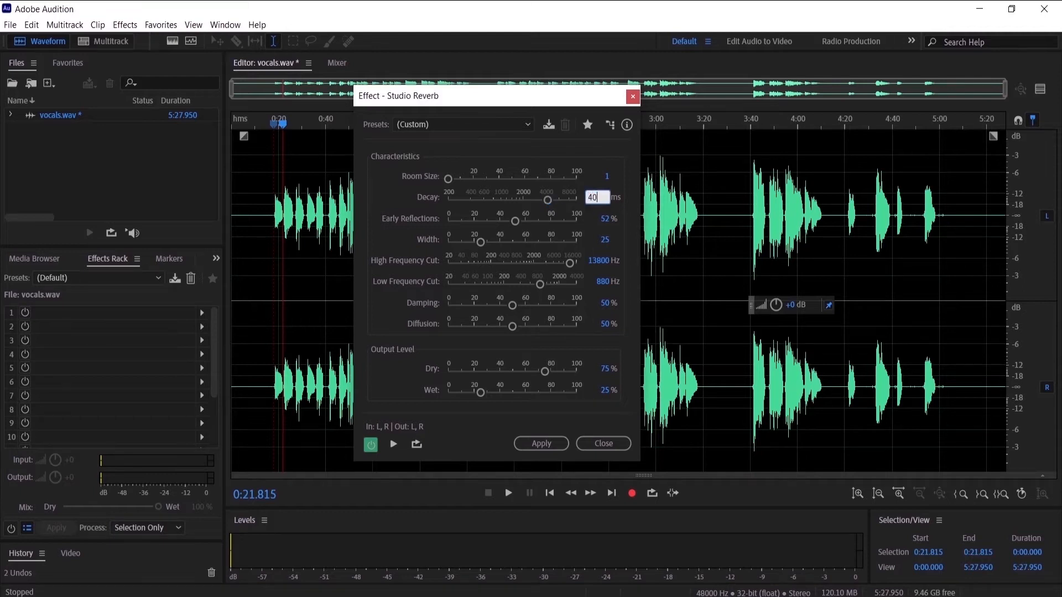
{"action": "type", "text": "4000"}
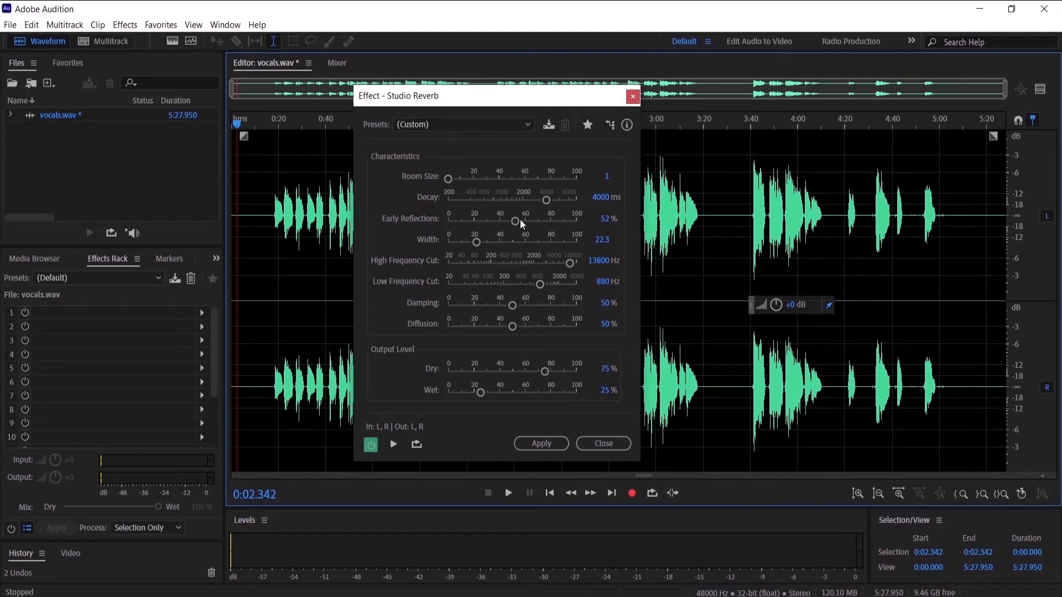
Drag Early Reflections up and down, then enter 30%
{"action": "left_click_drag", "start_coordinate": [518, 218], "coordinate": [577, 218]}
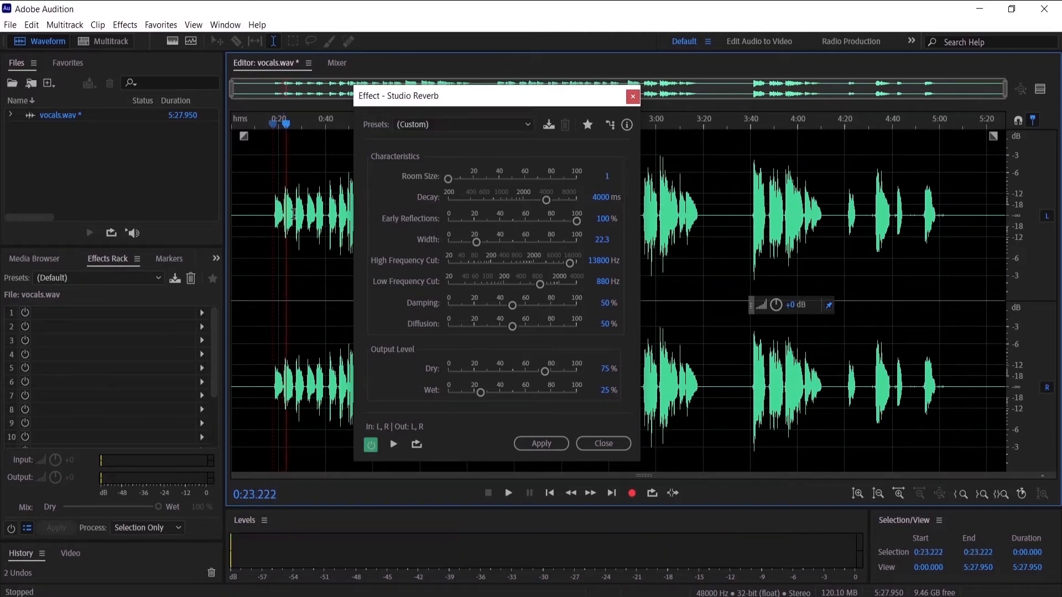
{"action": "left_click_drag", "start_coordinate": [576, 223], "coordinate": [542, 222]}
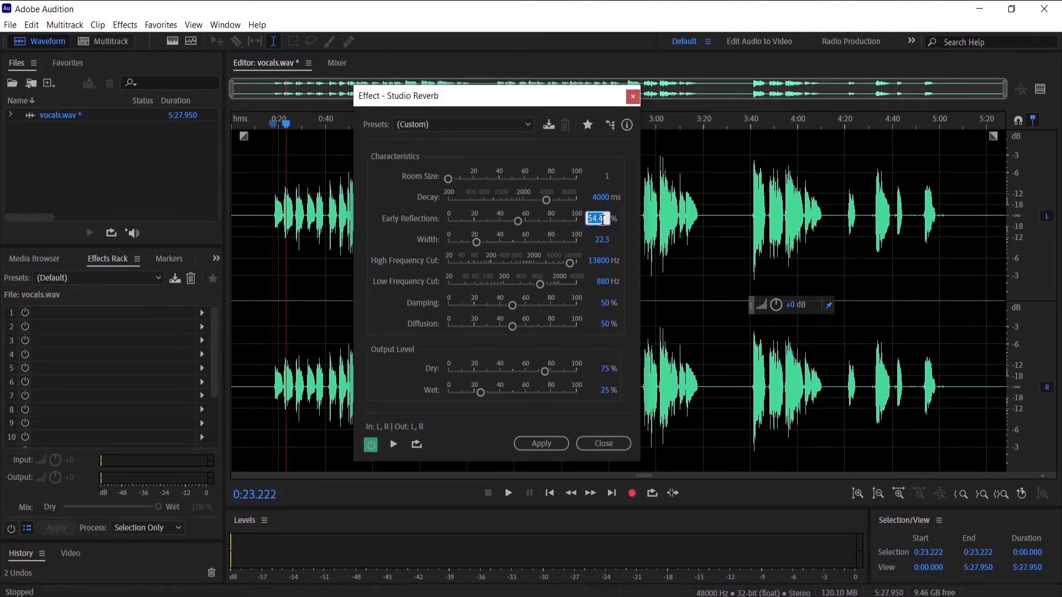
{"action": "type", "text": "3"}
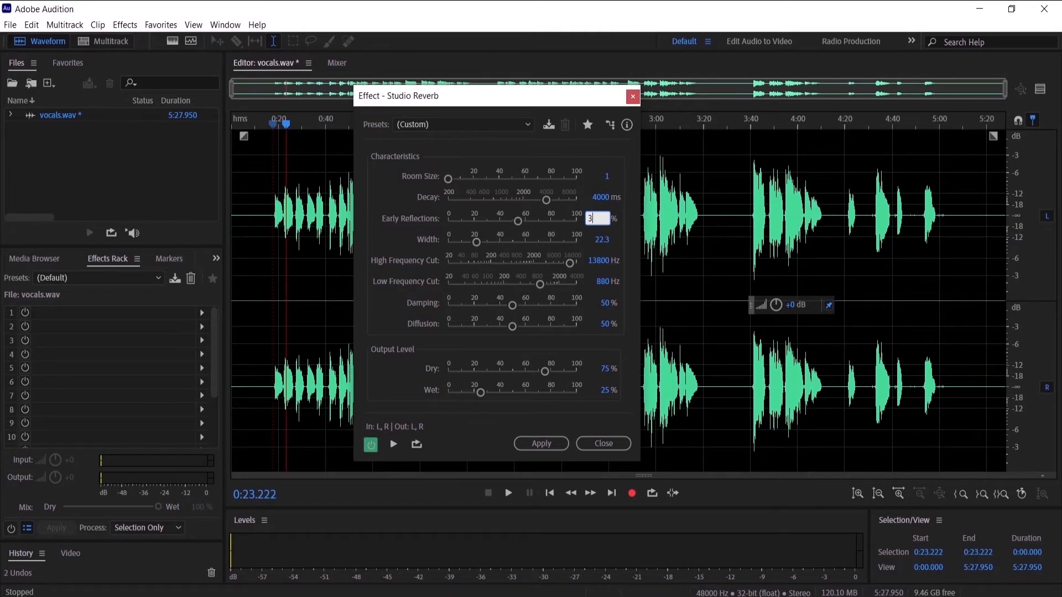
{"action": "type", "text": "0"}
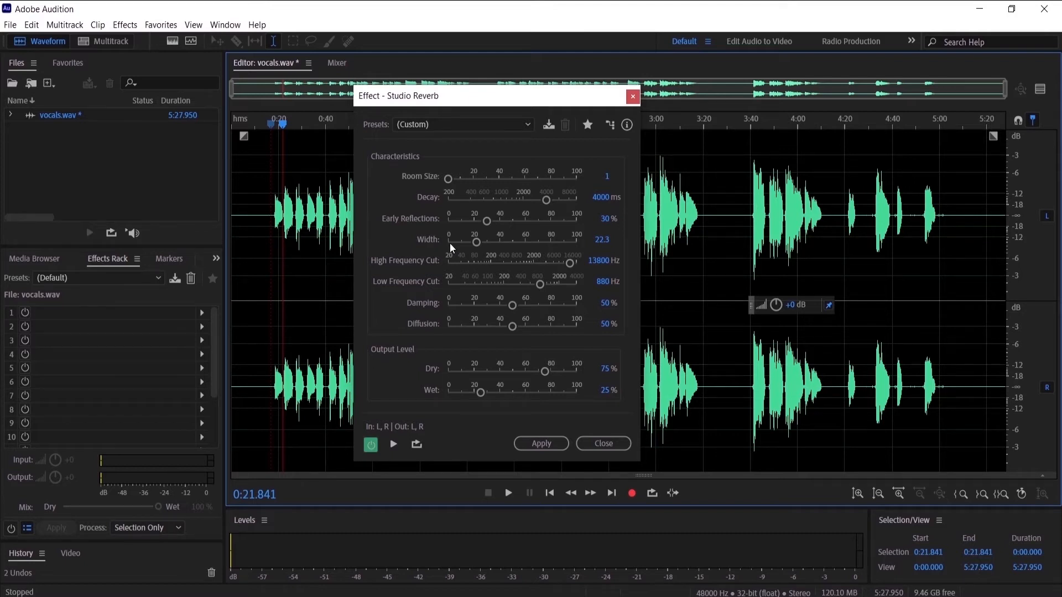
{"action": "mouse_move", "coordinate": [483, 244]}
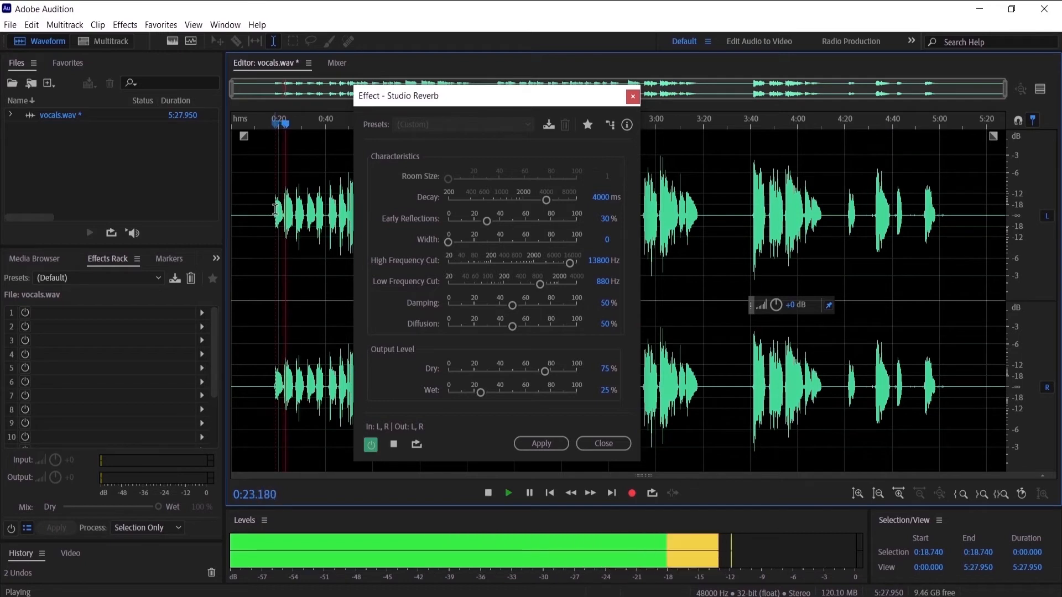
Stop the preview, push Width to 100, then enter a Width of 90
{"action": "left_click", "coordinate": [487, 492]}
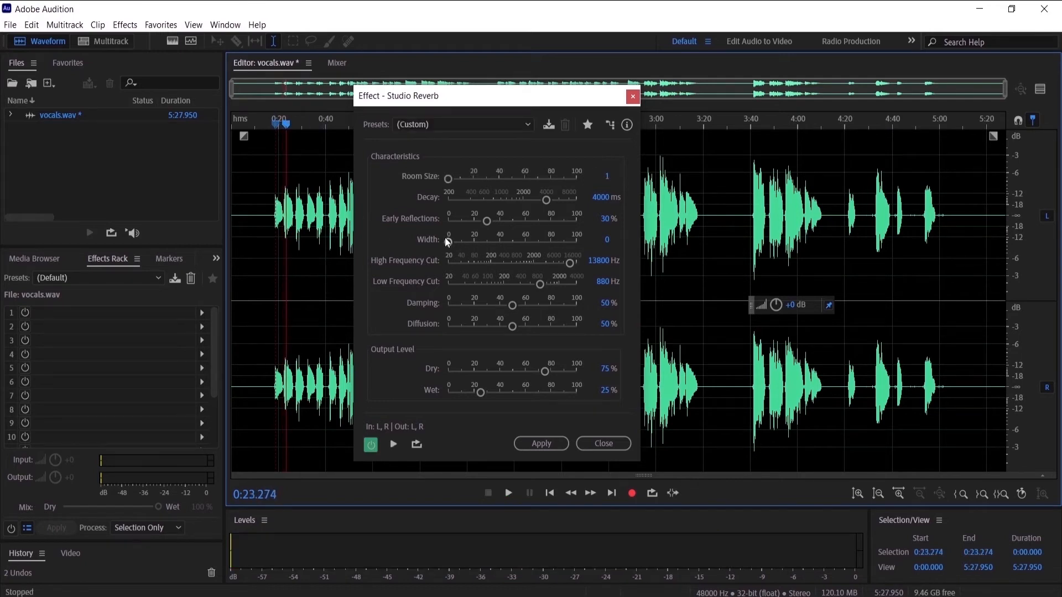
{"action": "left_click_drag", "start_coordinate": [447, 241], "coordinate": [576, 241]}
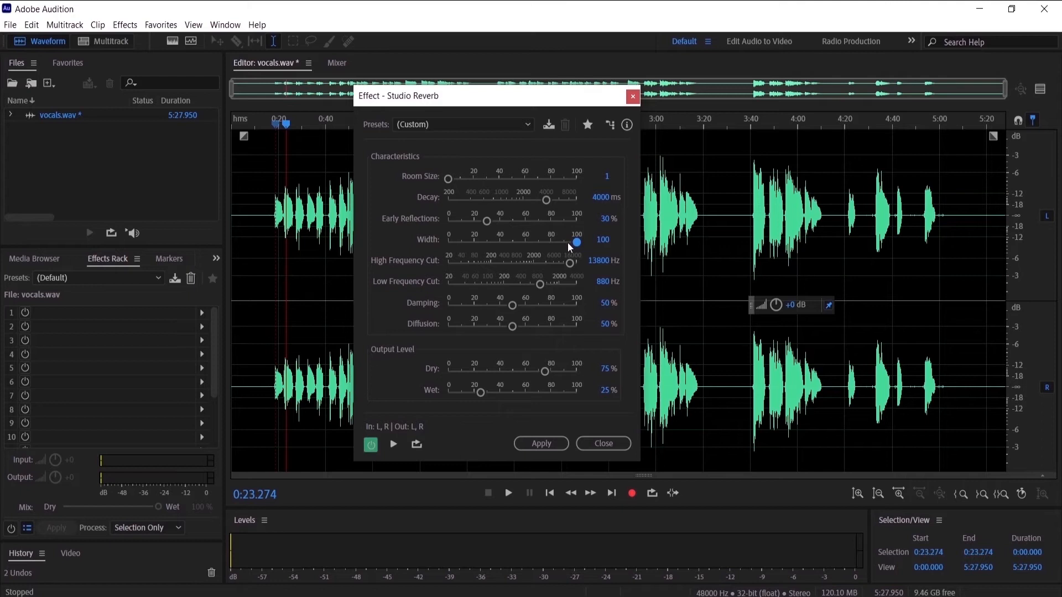
{"action": "mouse_move", "coordinate": [567, 248]}
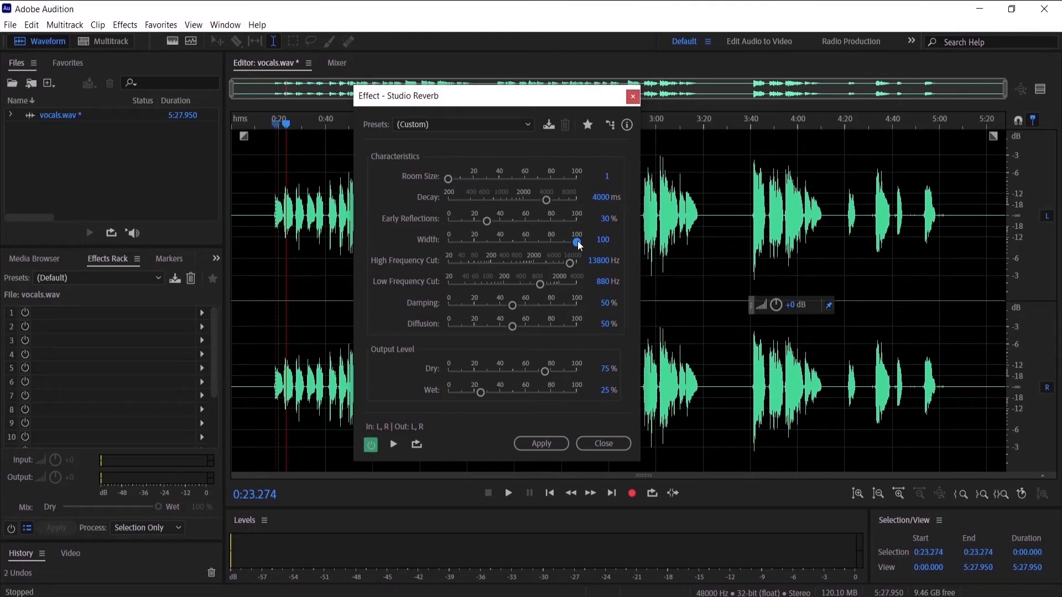
{"action": "double_click", "coordinate": [600, 240]}
{"action": "type", "text": "90"}
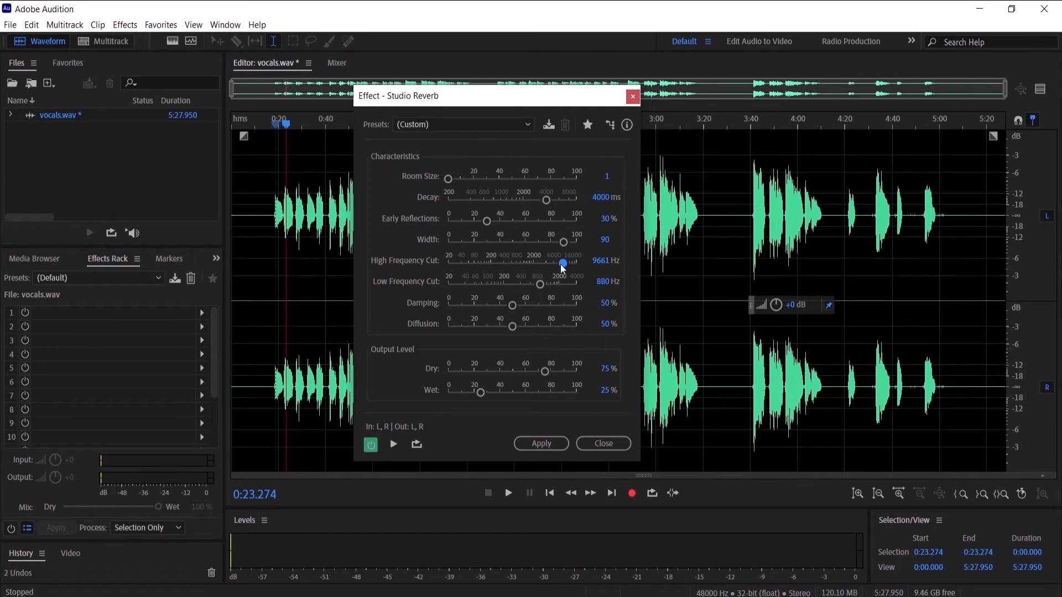
Enter 6000 Hz for High Frequency Cut and 400 Hz for Low Frequency Cut
{"action": "left_click_drag", "start_coordinate": [562, 263], "coordinate": [557, 263]}
{"action": "type", "text": "600"}
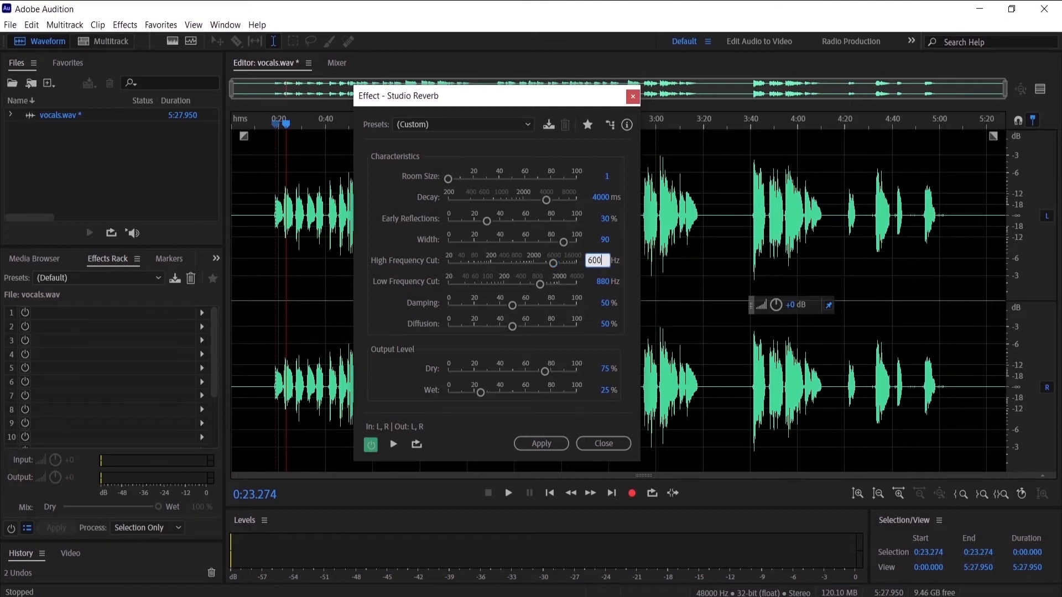
{"action": "key", "text": "BackSpace"}
{"action": "type", "text": "0"}
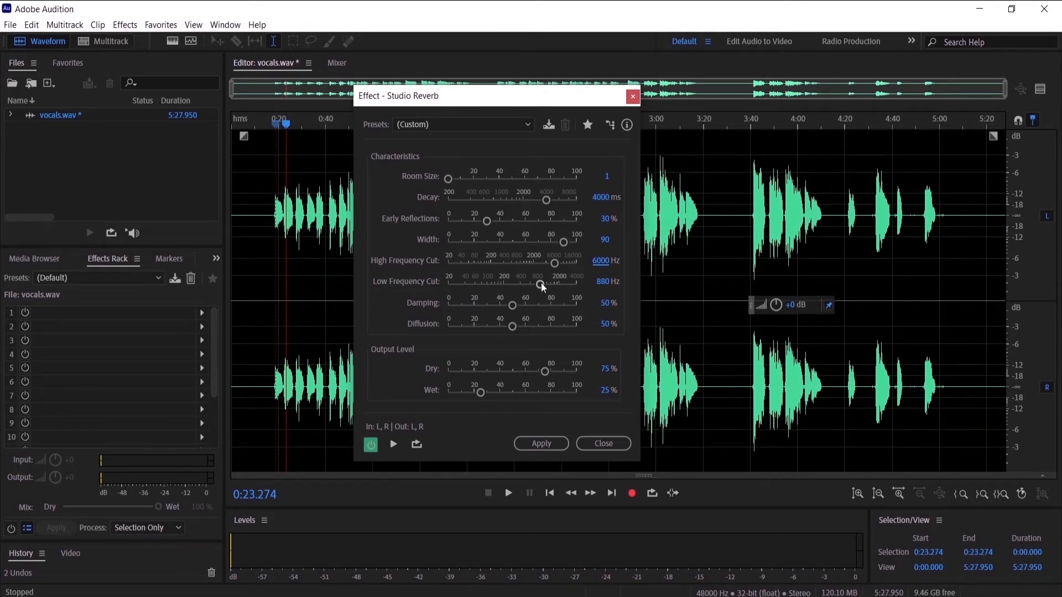
{"action": "left_click_drag", "start_coordinate": [540, 285], "coordinate": [509, 285]}
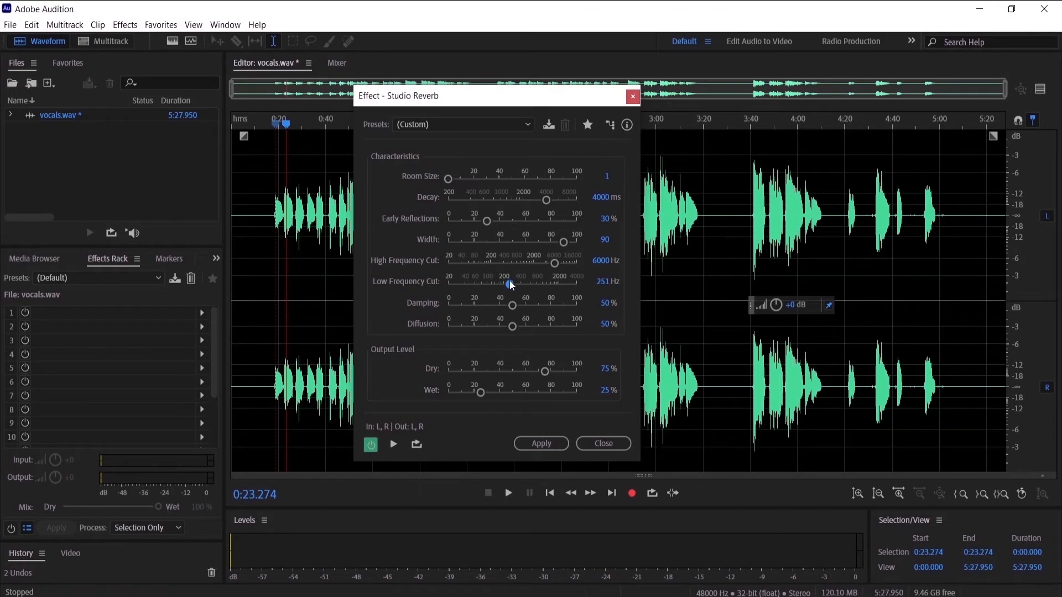
{"action": "left_click_drag", "start_coordinate": [510, 284], "coordinate": [519, 284]}
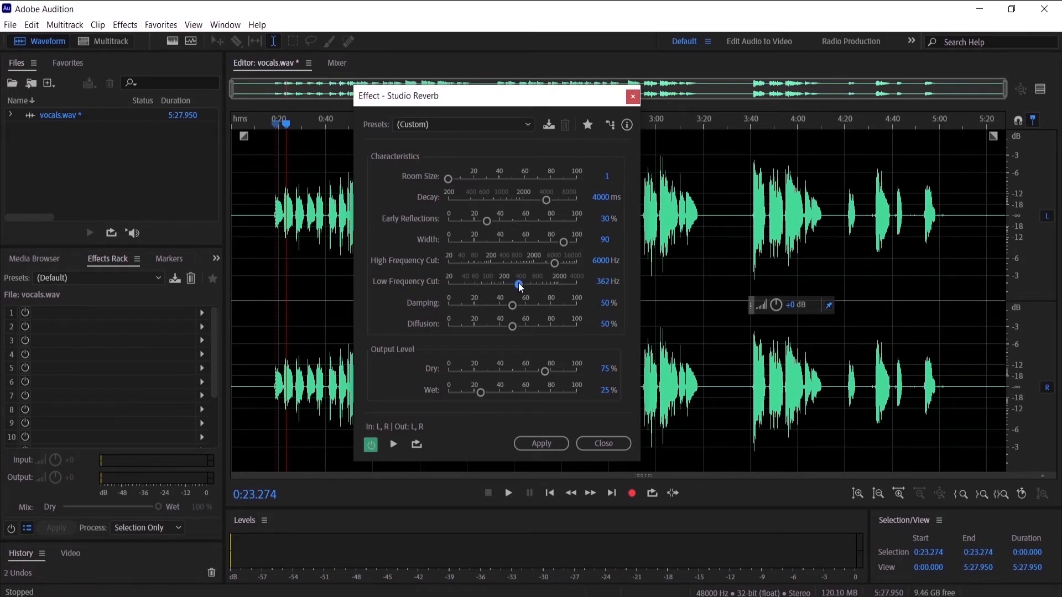
{"action": "double_click", "coordinate": [604, 281]}
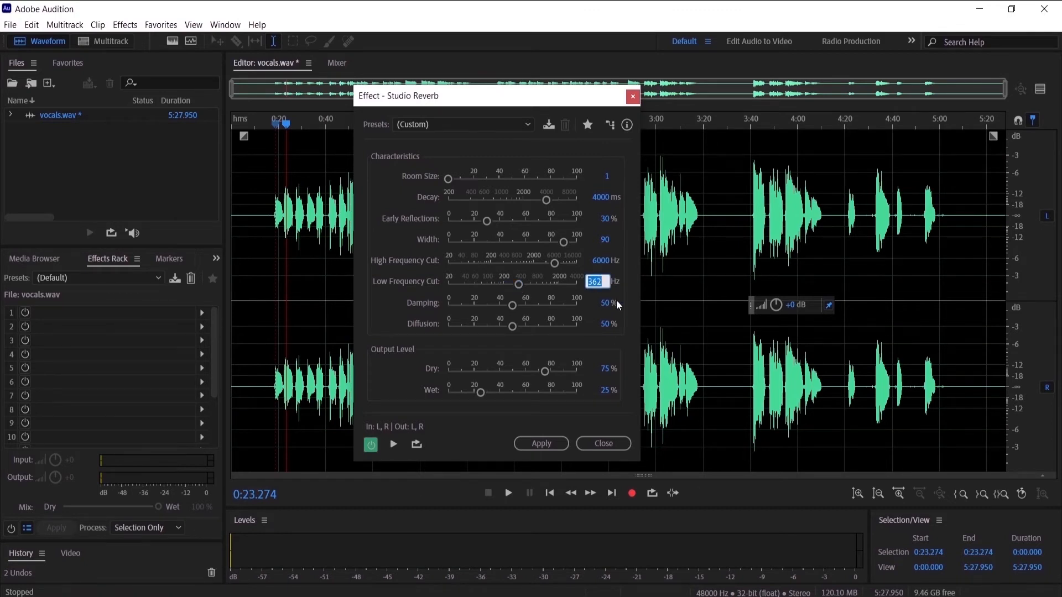
{"action": "type", "text": "400"}
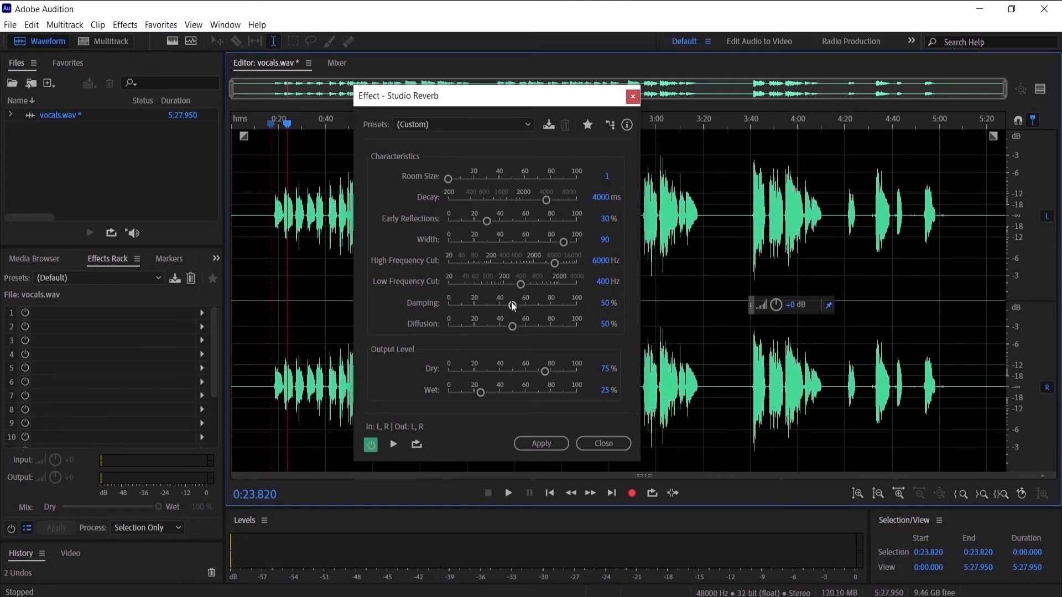
Preview Damping at 100%, stop playback, then enter a Damping of 40%
{"action": "left_click_drag", "start_coordinate": [513, 306], "coordinate": [530, 305]}
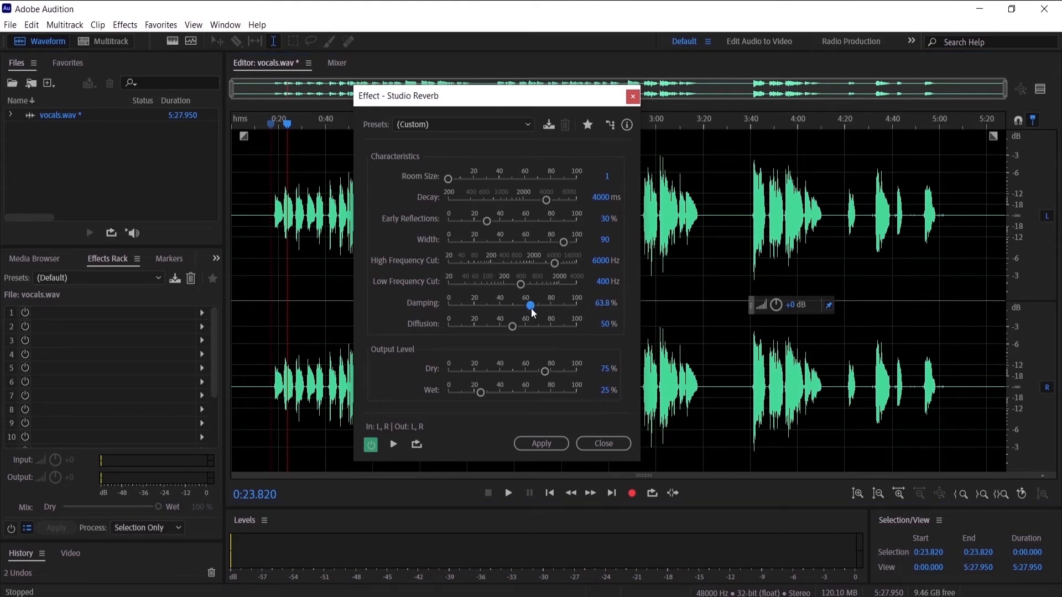
{"action": "left_click_drag", "start_coordinate": [530, 305], "coordinate": [576, 305]}
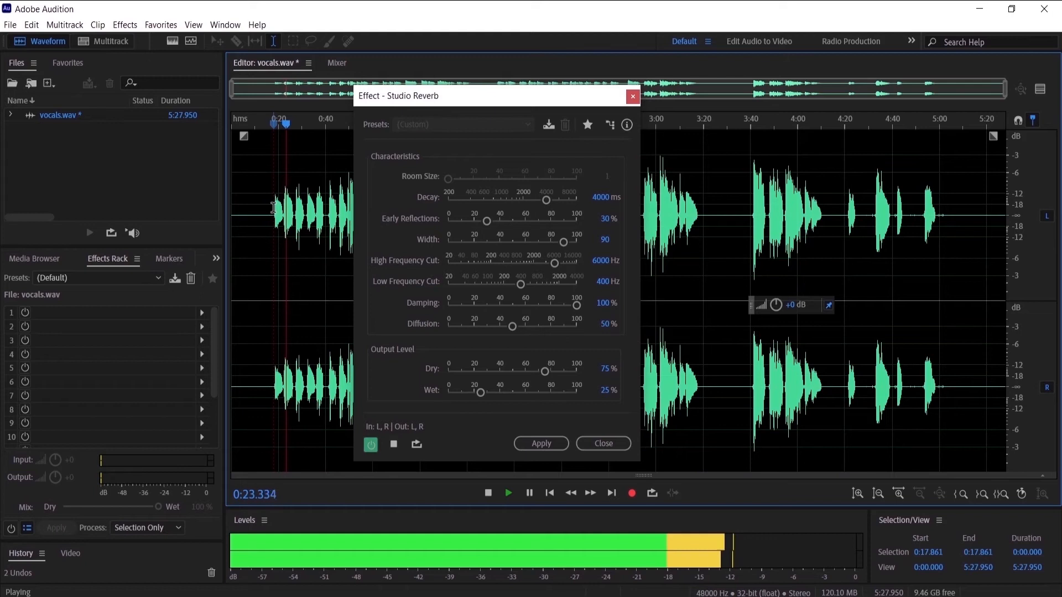
{"action": "left_click", "coordinate": [488, 492]}
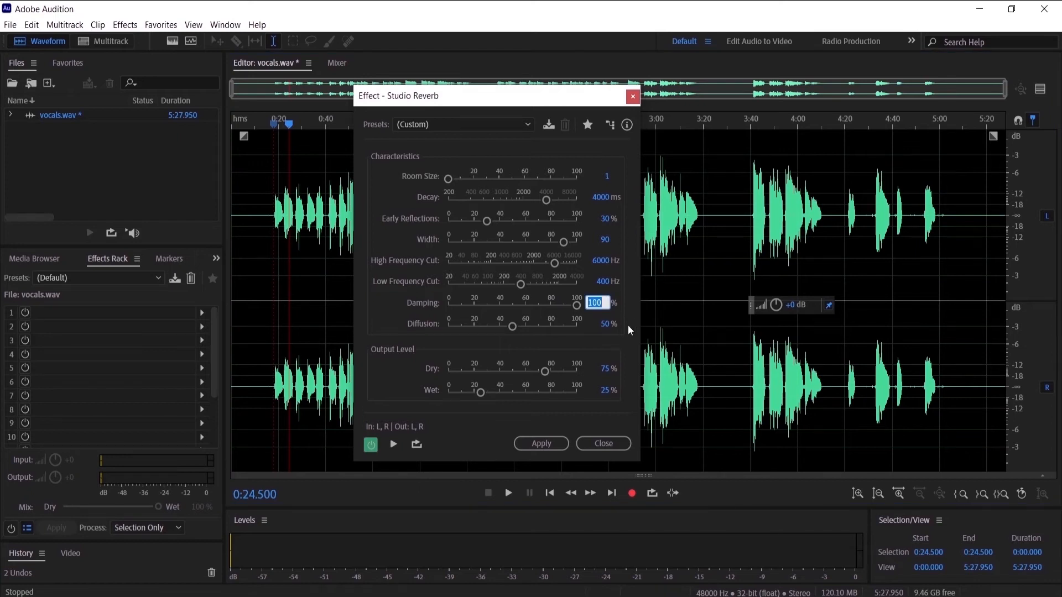
{"action": "type", "text": "40"}
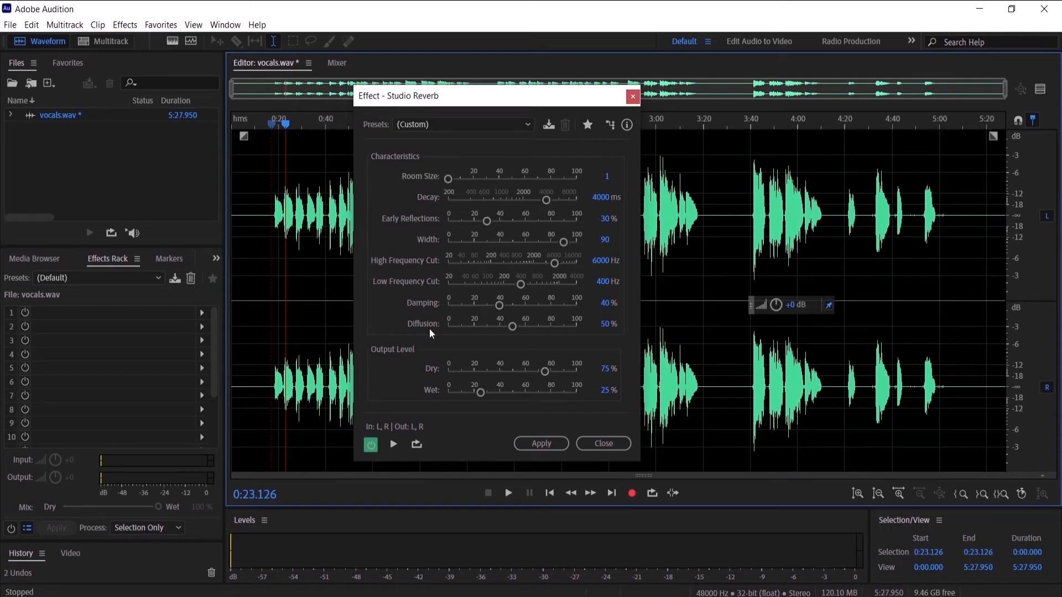
Preview Diffusion at 100% on the vocals, then set Diffusion to 80%
{"action": "left_click_drag", "start_coordinate": [512, 327], "coordinate": [518, 327]}
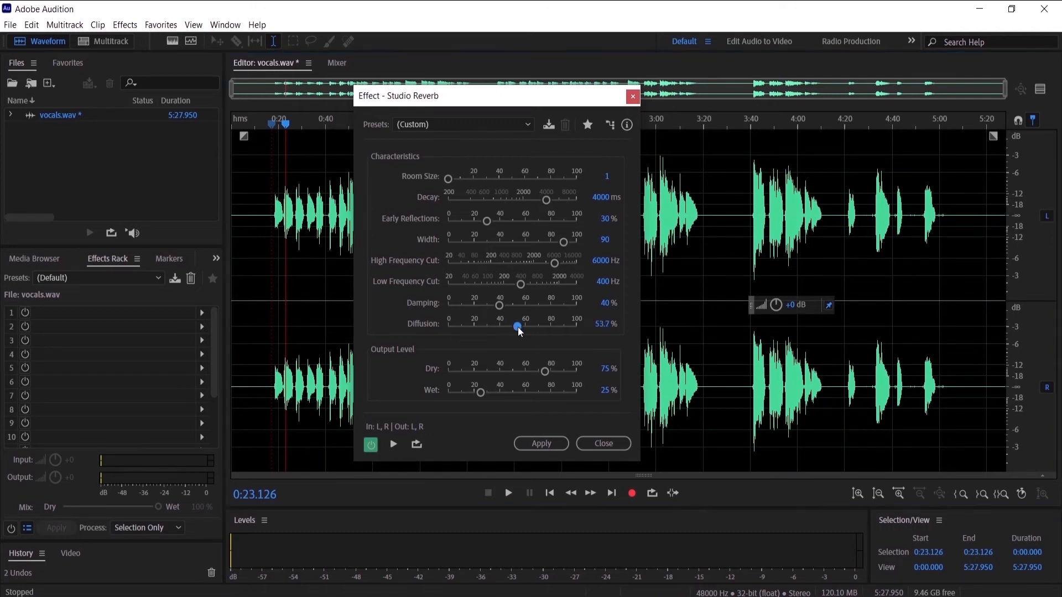
{"action": "left_click_drag", "start_coordinate": [518, 326], "coordinate": [576, 326]}
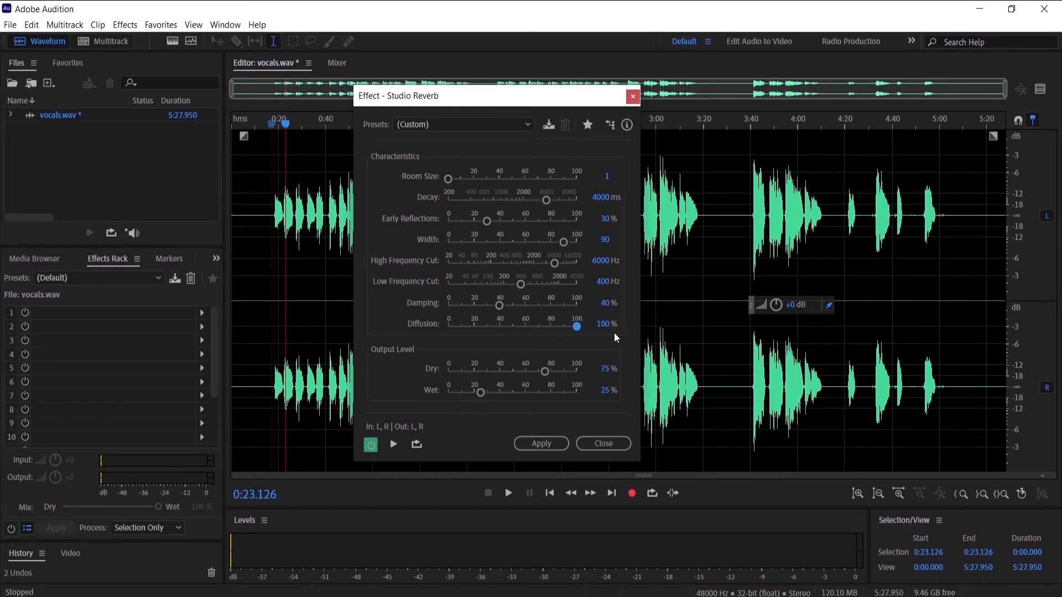
{"action": "left_click", "coordinate": [270, 217]}
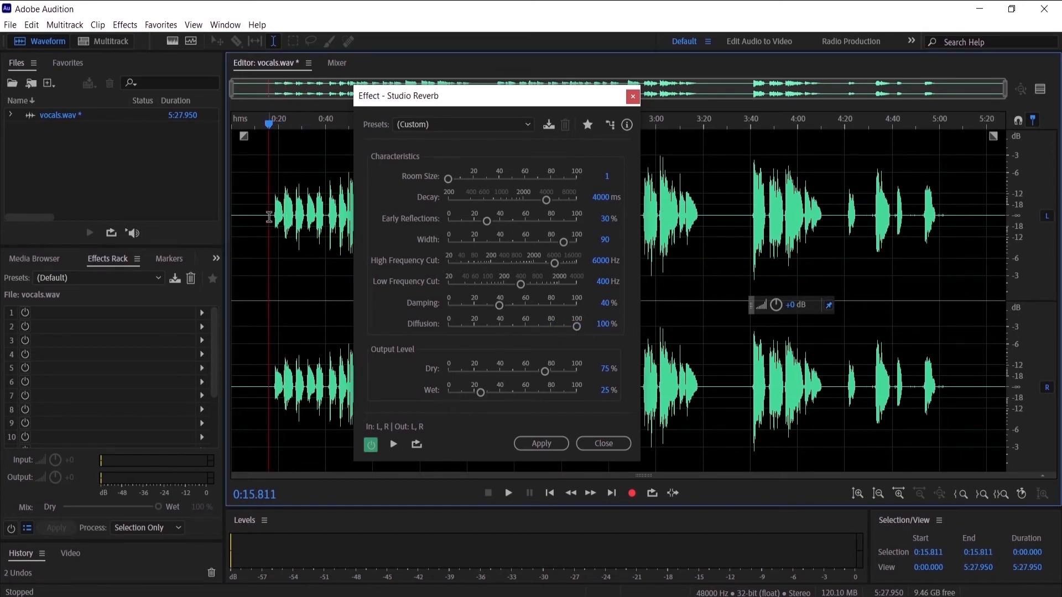
{"action": "left_click", "coordinate": [507, 492]}
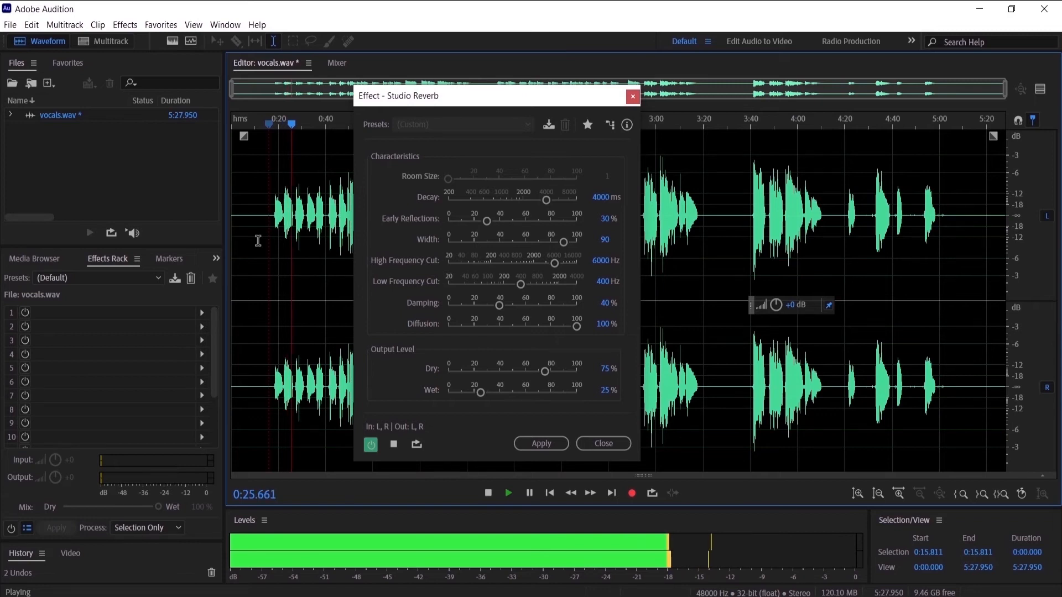
{"action": "left_click", "coordinate": [508, 492]}
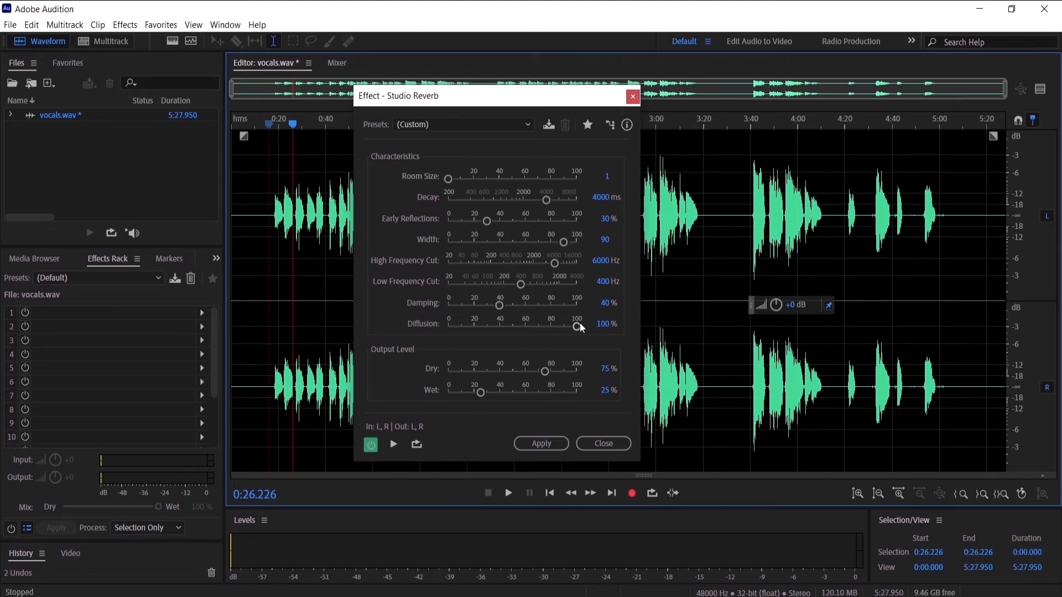
{"action": "double_click", "coordinate": [601, 323]}
{"action": "type", "text": "80"}
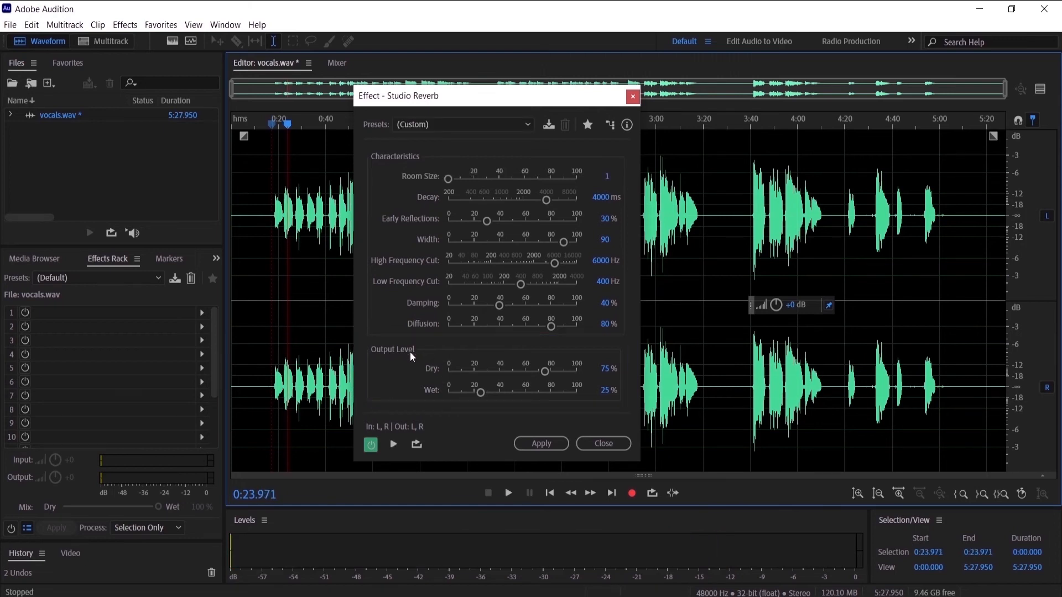
{"action": "mouse_move", "coordinate": [439, 372]}
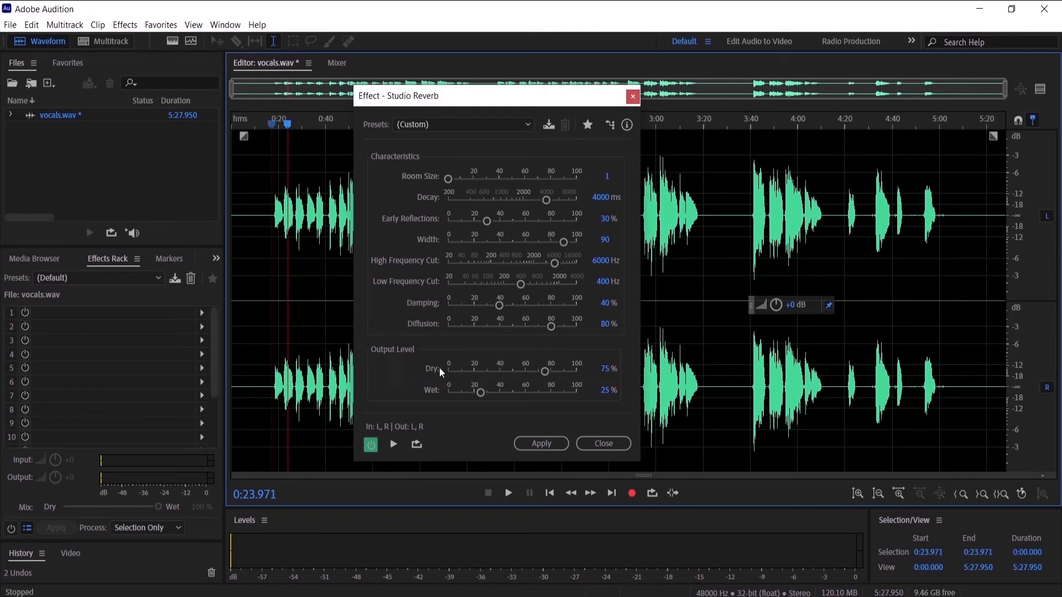
{"action": "mouse_move", "coordinate": [554, 378]}
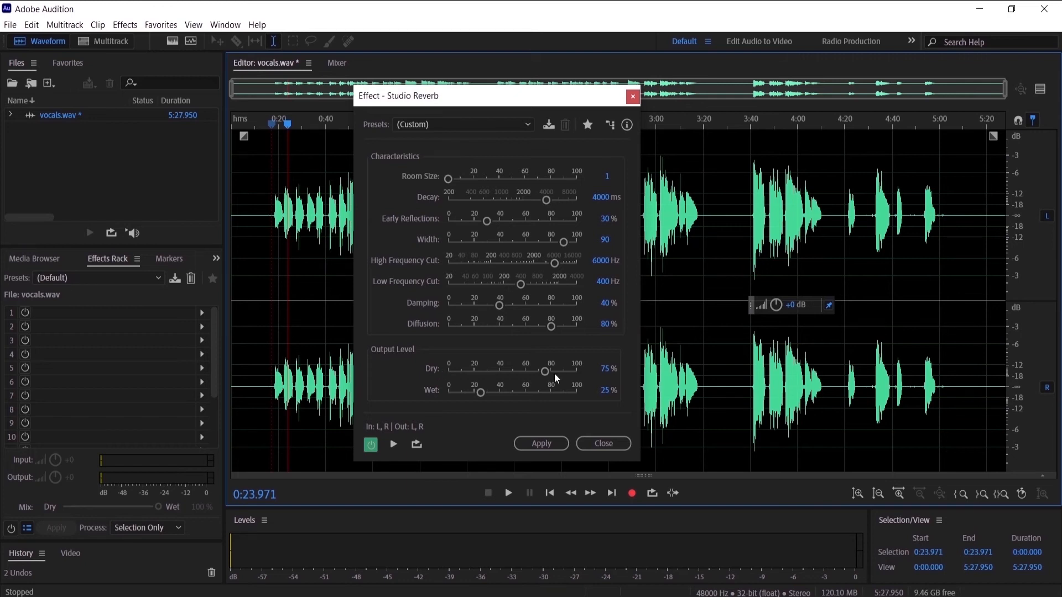
Mute Dry to hear only reverb, stop playback, then restore Dry to 100%
{"action": "left_click_drag", "start_coordinate": [547, 372], "coordinate": [576, 371]}
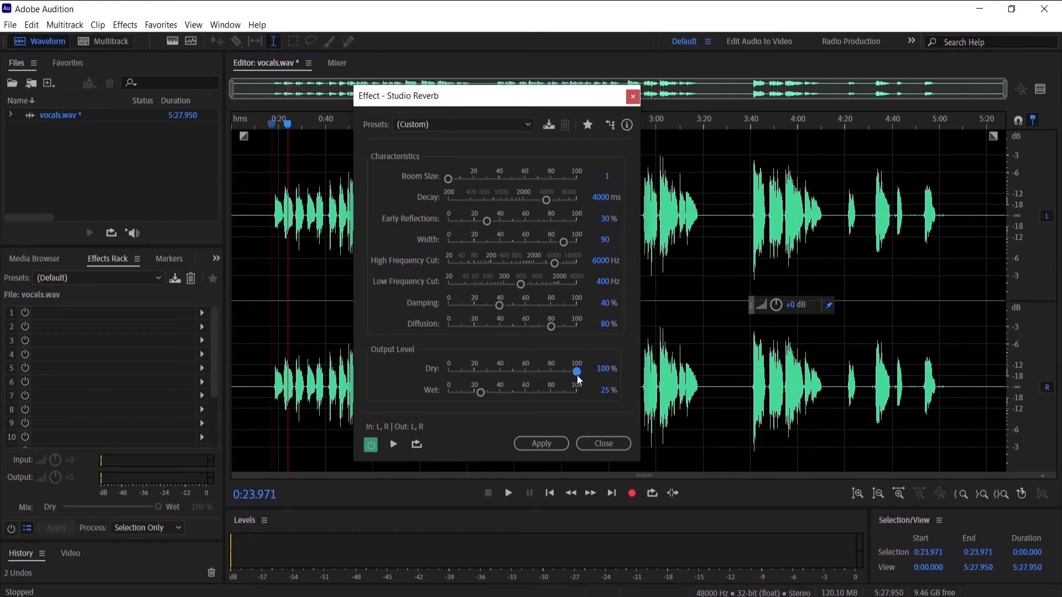
{"action": "left_click_drag", "start_coordinate": [577, 372], "coordinate": [488, 371]}
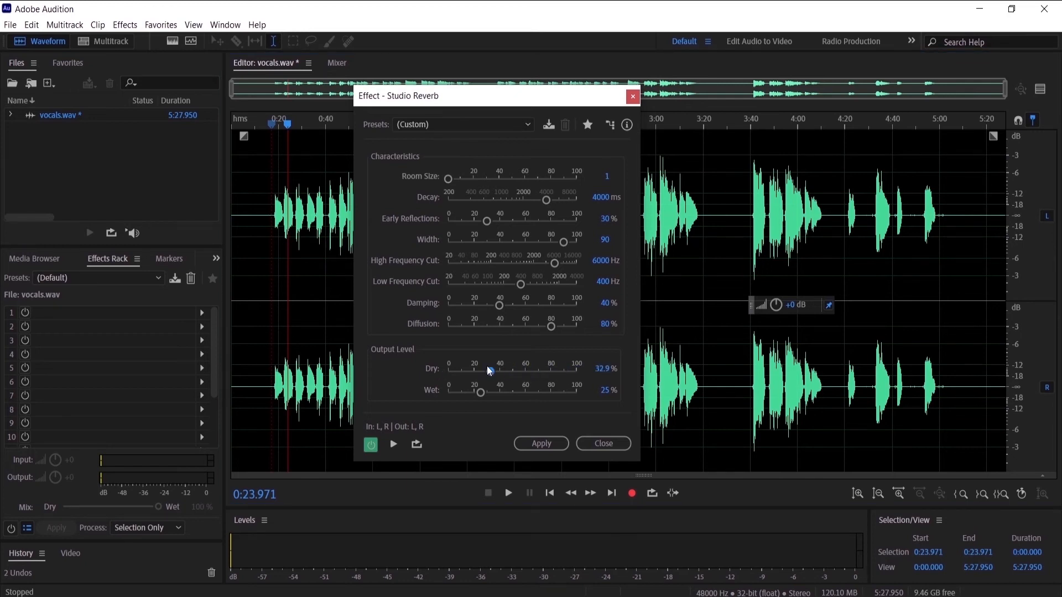
{"action": "left_click_drag", "start_coordinate": [488, 371], "coordinate": [448, 372]}
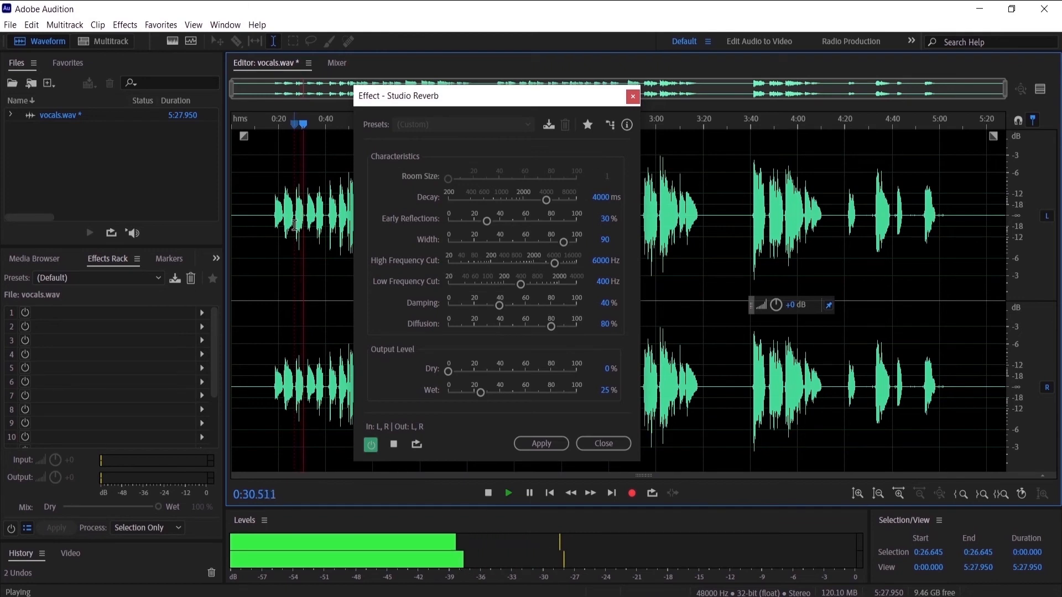
{"action": "left_click", "coordinate": [487, 492]}
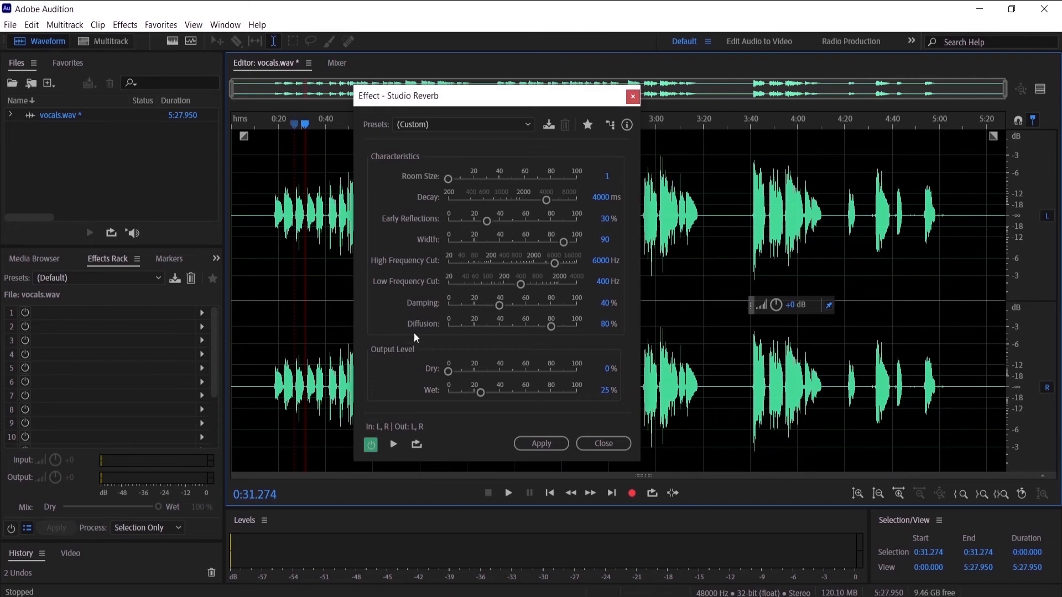
{"action": "left_click_drag", "start_coordinate": [447, 371], "coordinate": [577, 371]}
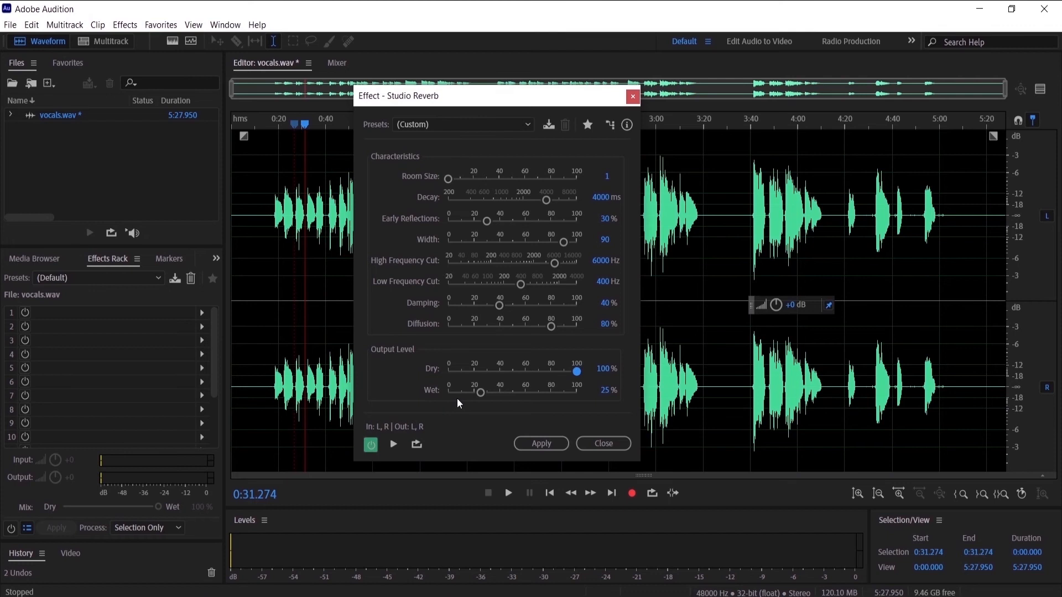
{"action": "left_click", "coordinate": [481, 391]}
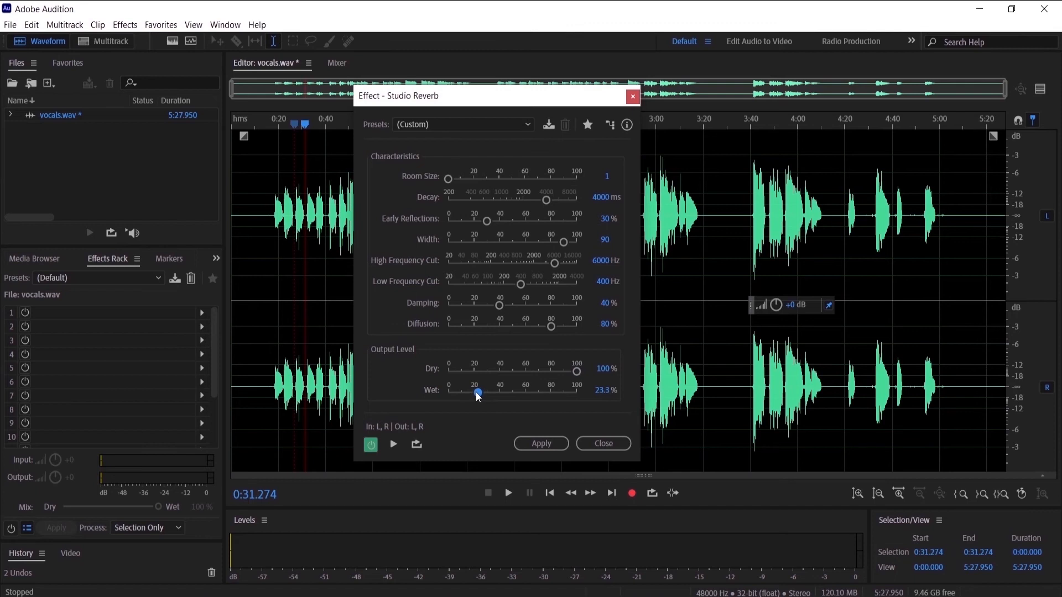
Lower the Studio Reverb Wet output level to 20%, leaving Dry at 100%
{"action": "left_click_drag", "start_coordinate": [477, 393], "coordinate": [474, 392]}
{"action": "type", "text": "2"}
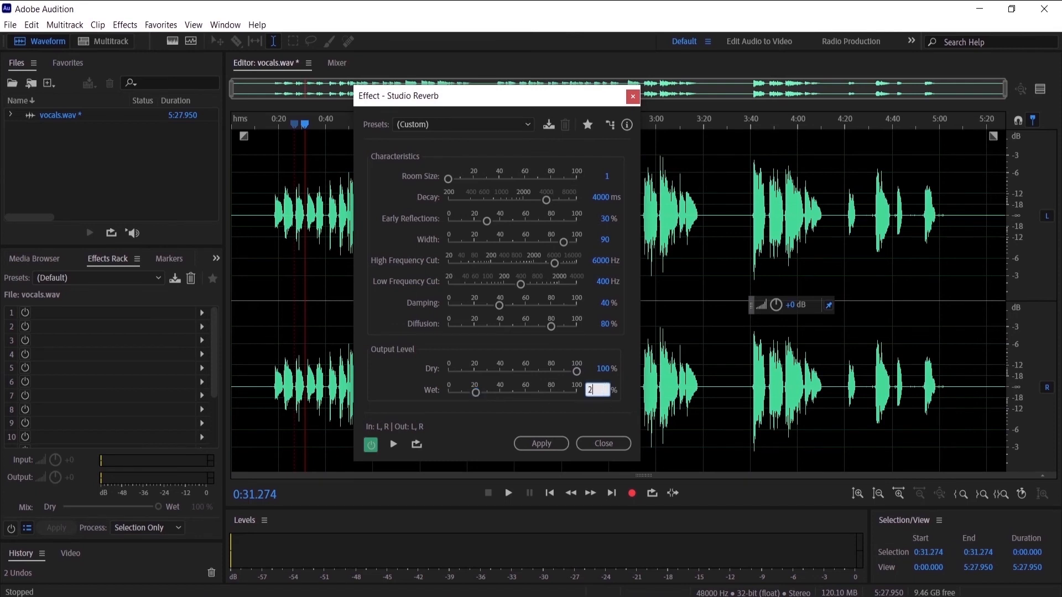
{"action": "type", "text": "0"}
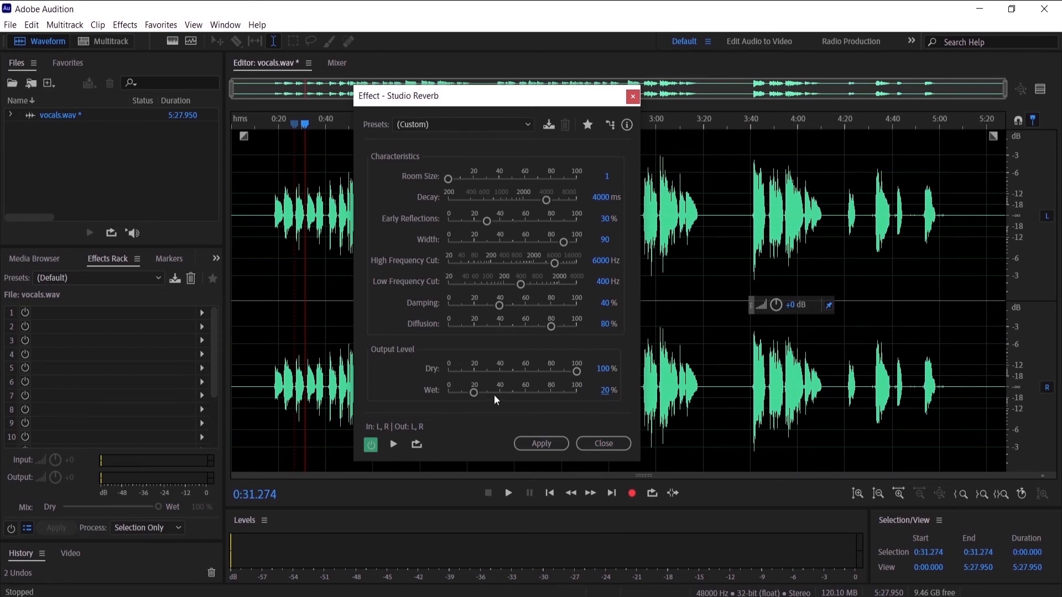
{"action": "mouse_move", "coordinate": [261, 244]}
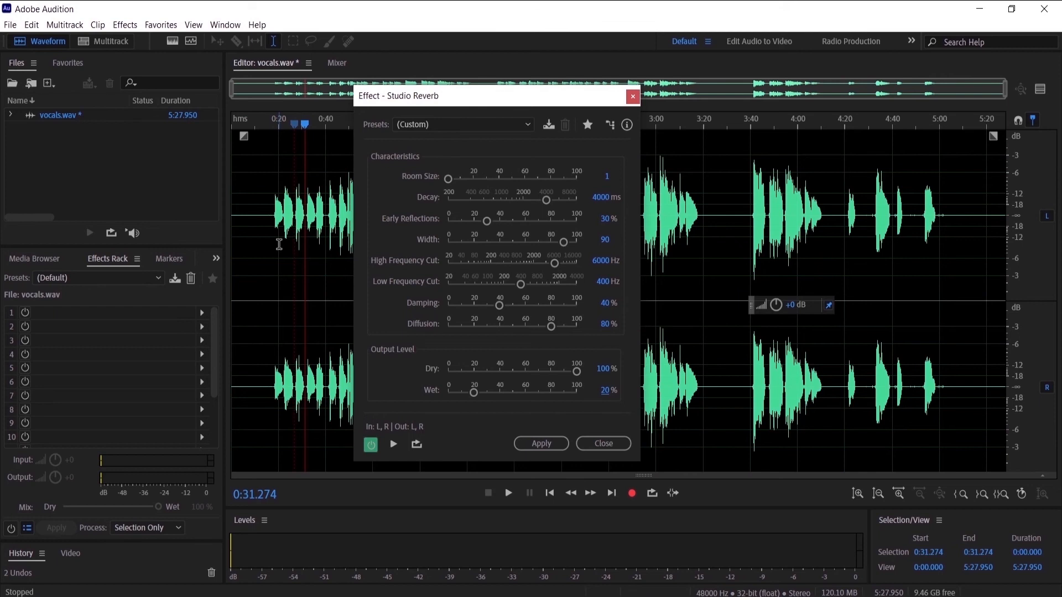
{"action": "mouse_move", "coordinate": [344, 323]}
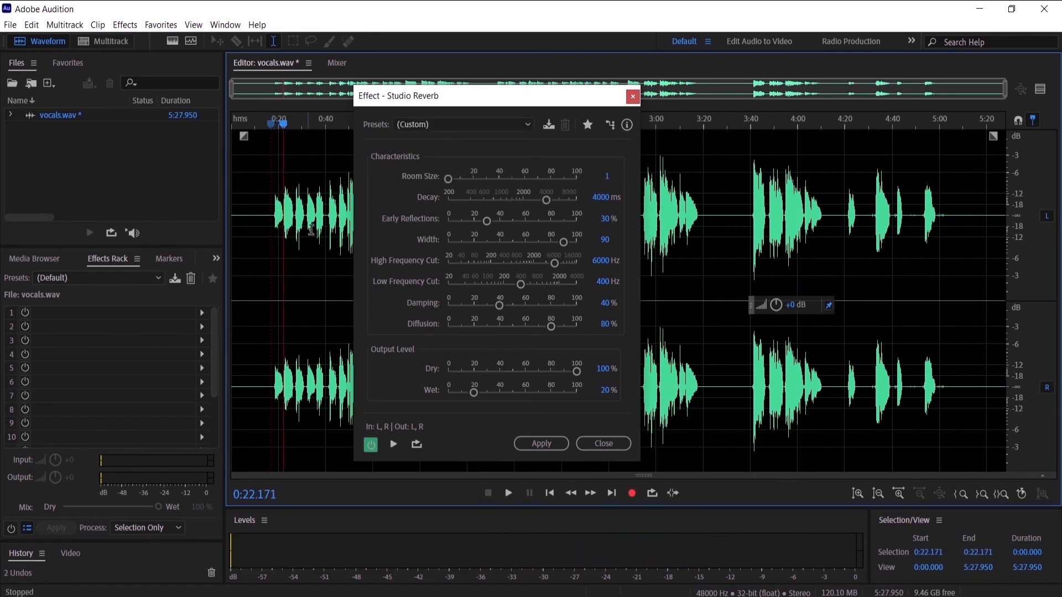
Raise the Studio Reverb Room Size to 90 and preview the effect on the vocals
{"action": "left_click_drag", "start_coordinate": [449, 178], "coordinate": [542, 179]}
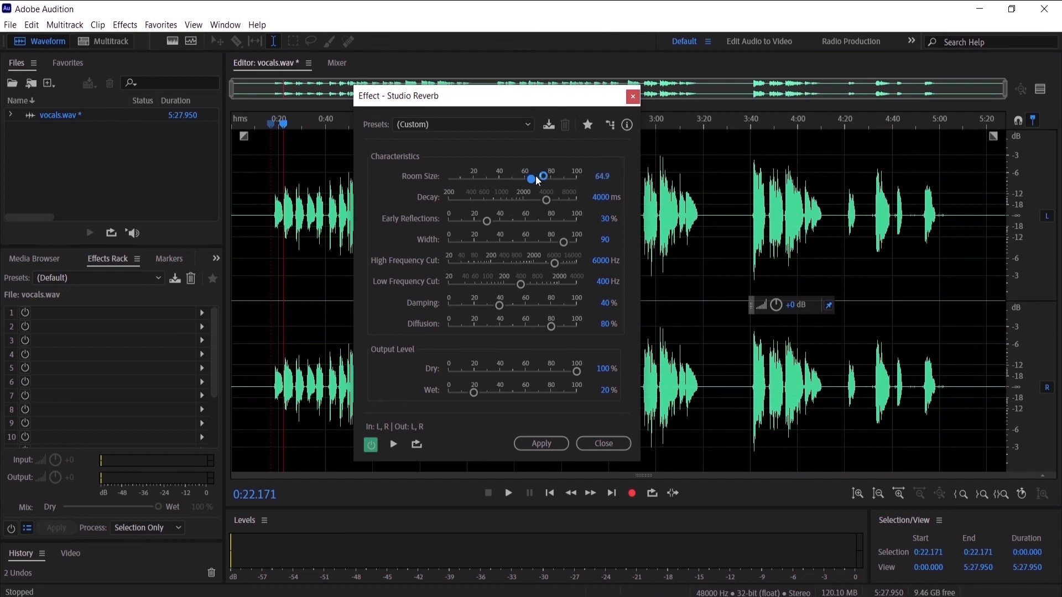
{"action": "left_click_drag", "start_coordinate": [531, 179], "coordinate": [562, 178]}
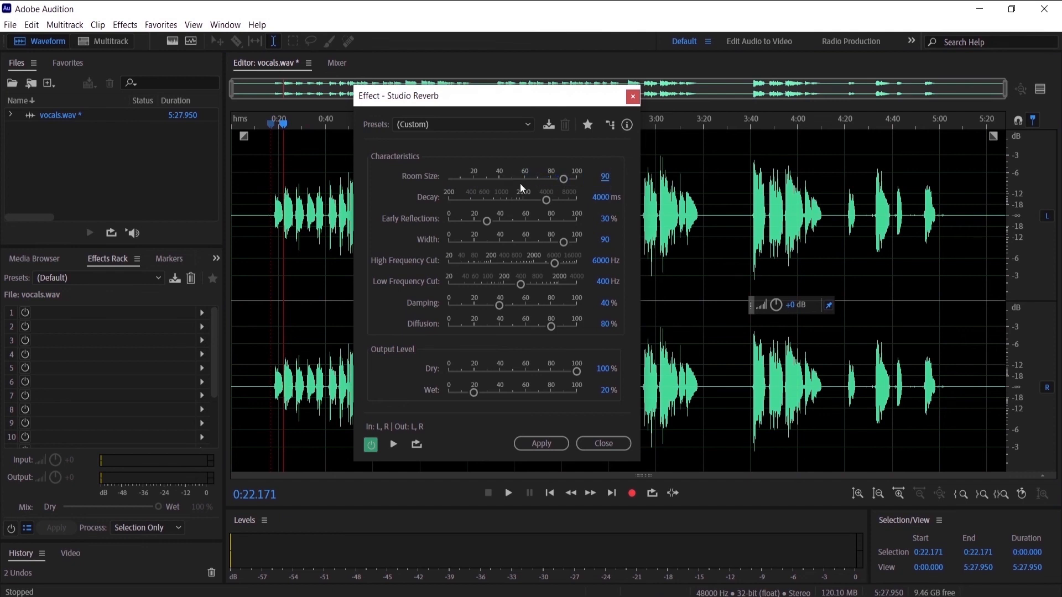
{"action": "left_click", "coordinate": [393, 444]}
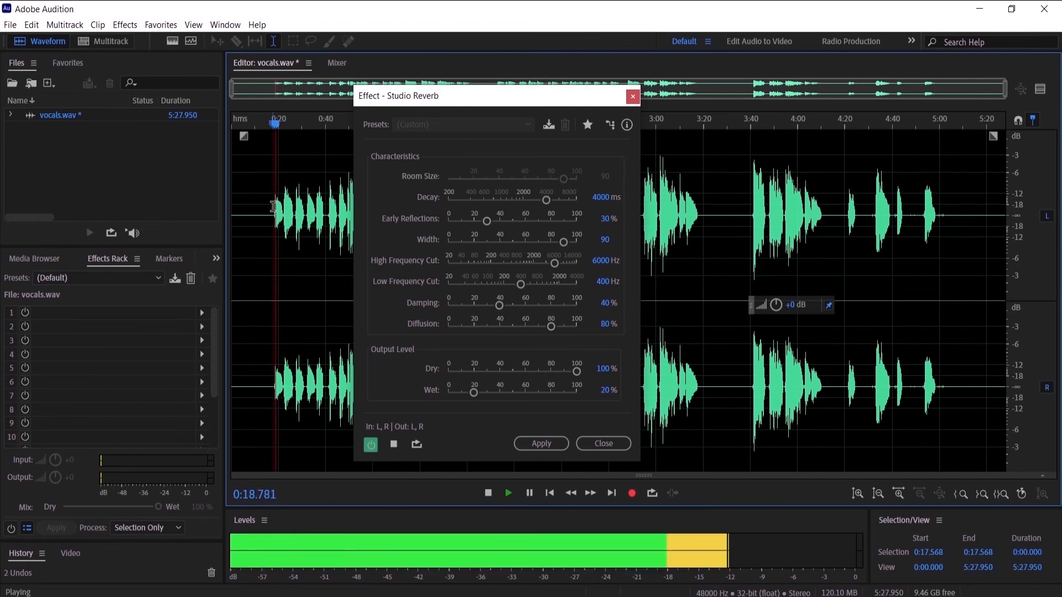